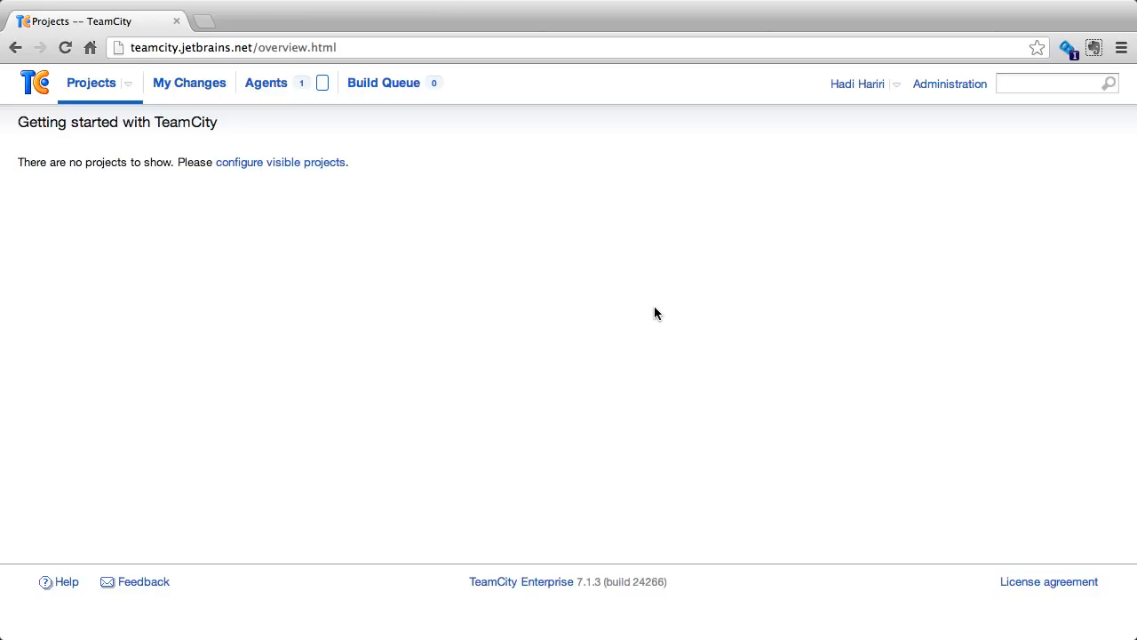
{"action": "mouse_move", "coordinate": [112, 108]}
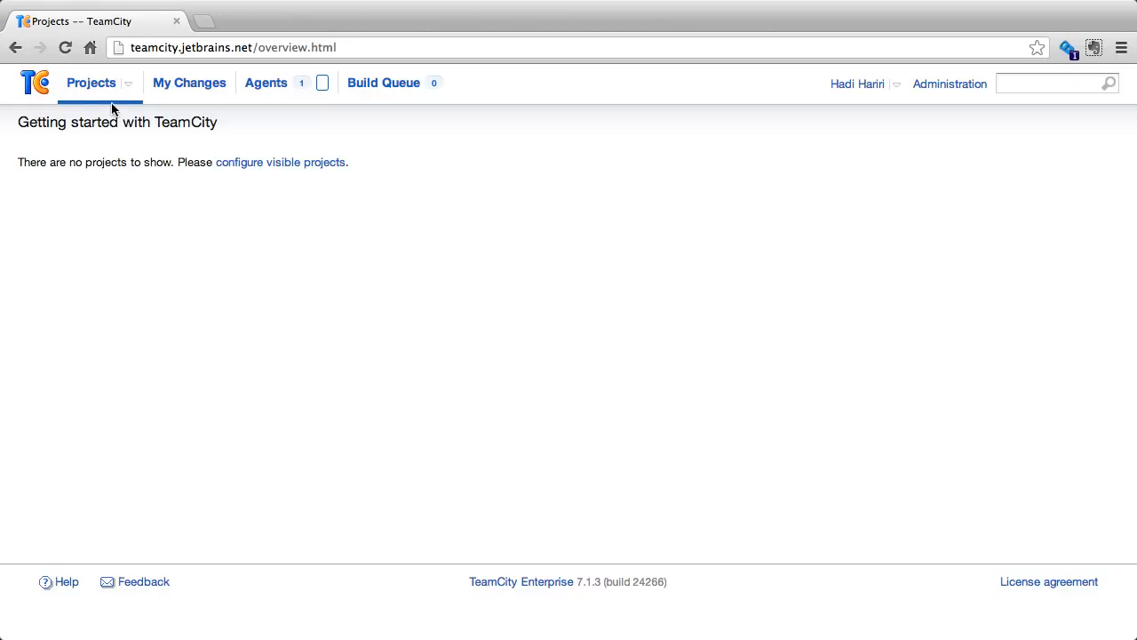
{"action": "mouse_move", "coordinate": [218, 116]}
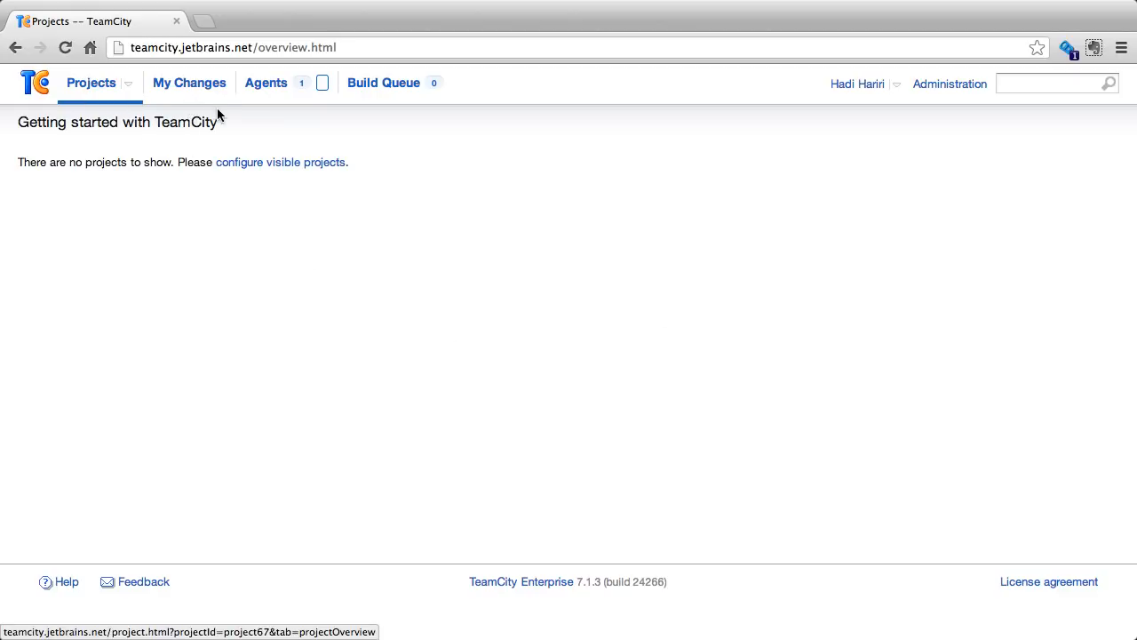
{"action": "mouse_move", "coordinate": [378, 99]}
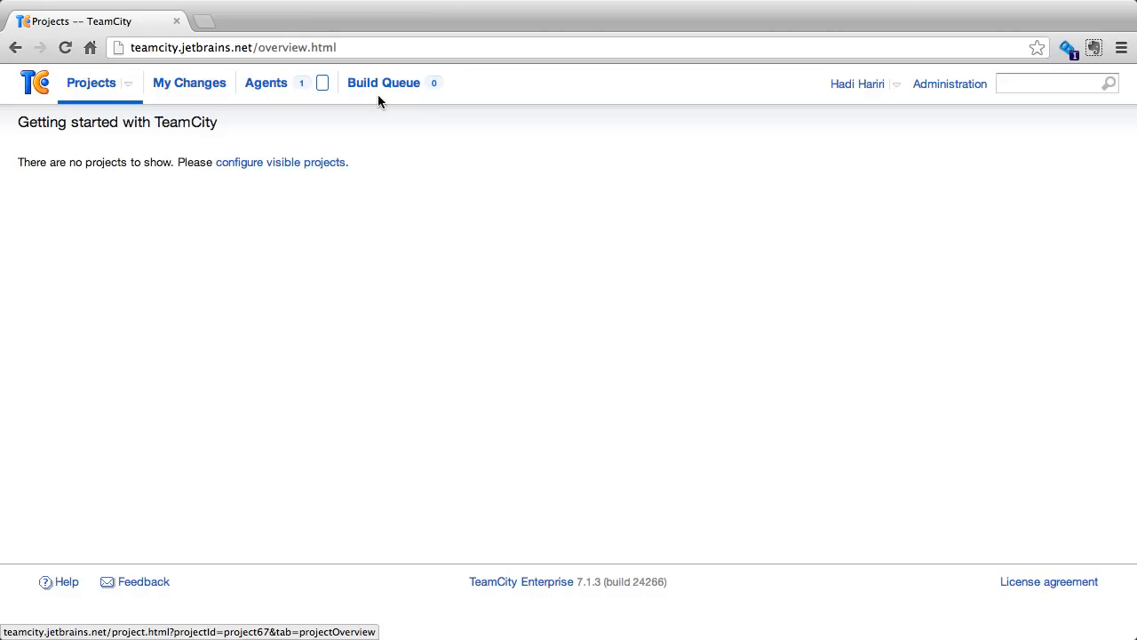
{"action": "mouse_move", "coordinate": [904, 96]}
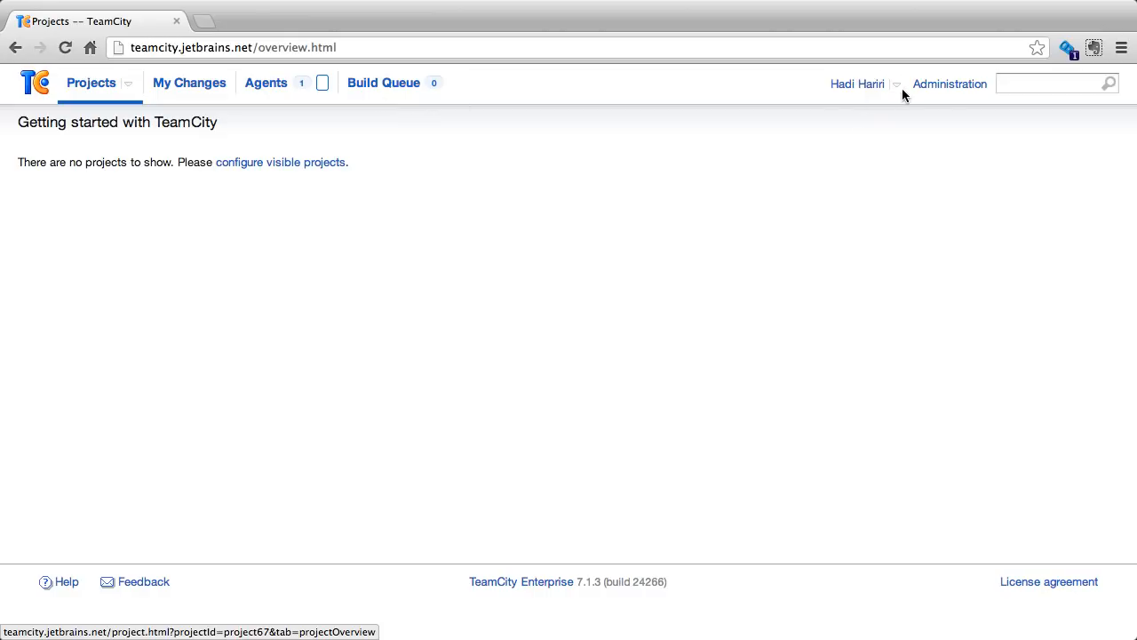
{"action": "mouse_move", "coordinate": [668, 235]}
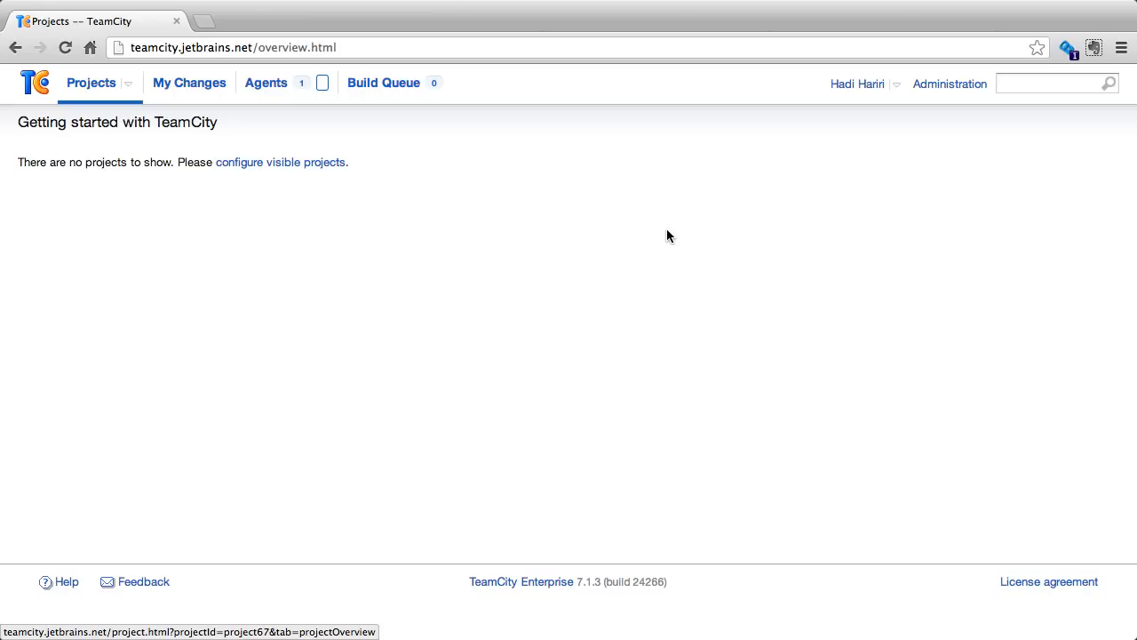
{"action": "mouse_move", "coordinate": [583, 309]}
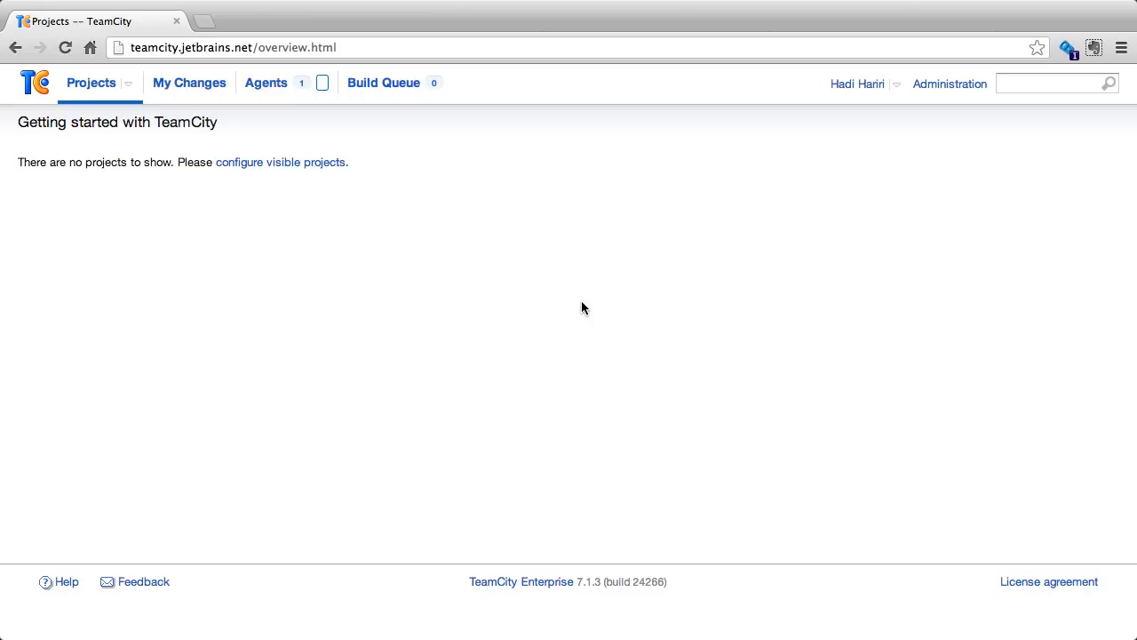
{"action": "mouse_move", "coordinate": [131, 106]}
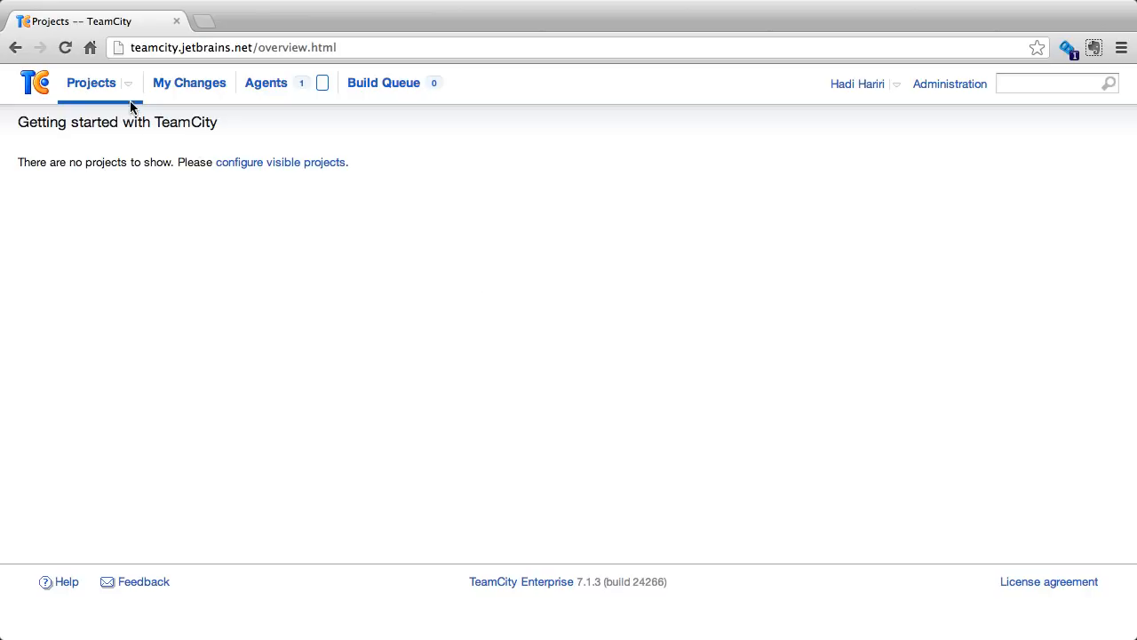
Filter the project list with 'kot' and go to the Kotlin project overview
{"action": "left_click", "coordinate": [128, 83]}
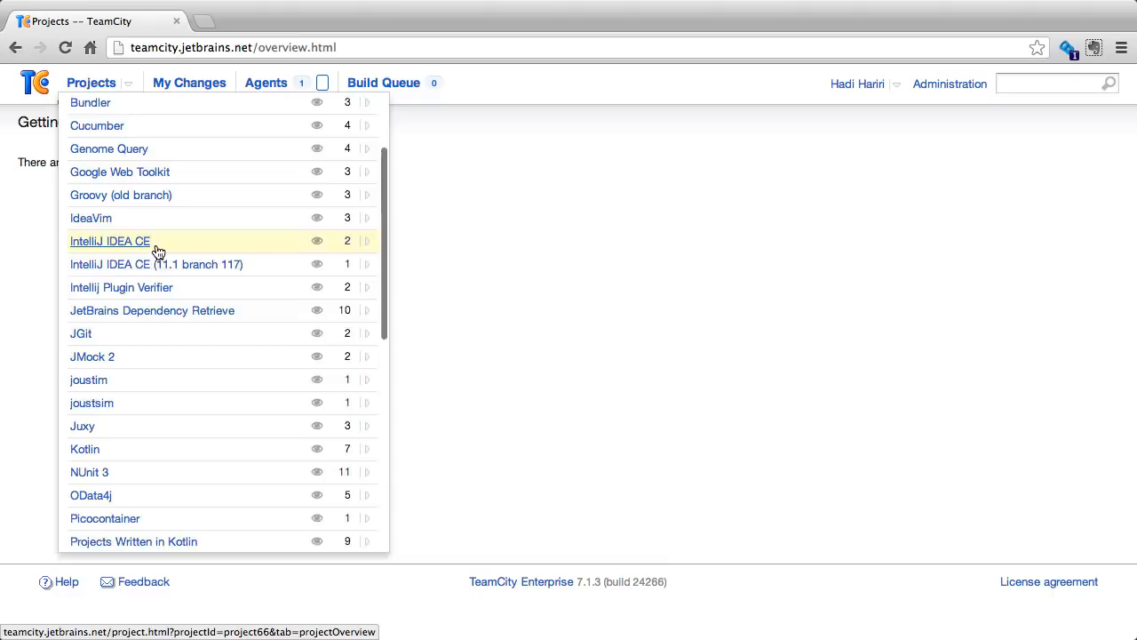
{"action": "scroll", "scroll_direction": "down", "scroll_amount": 3}
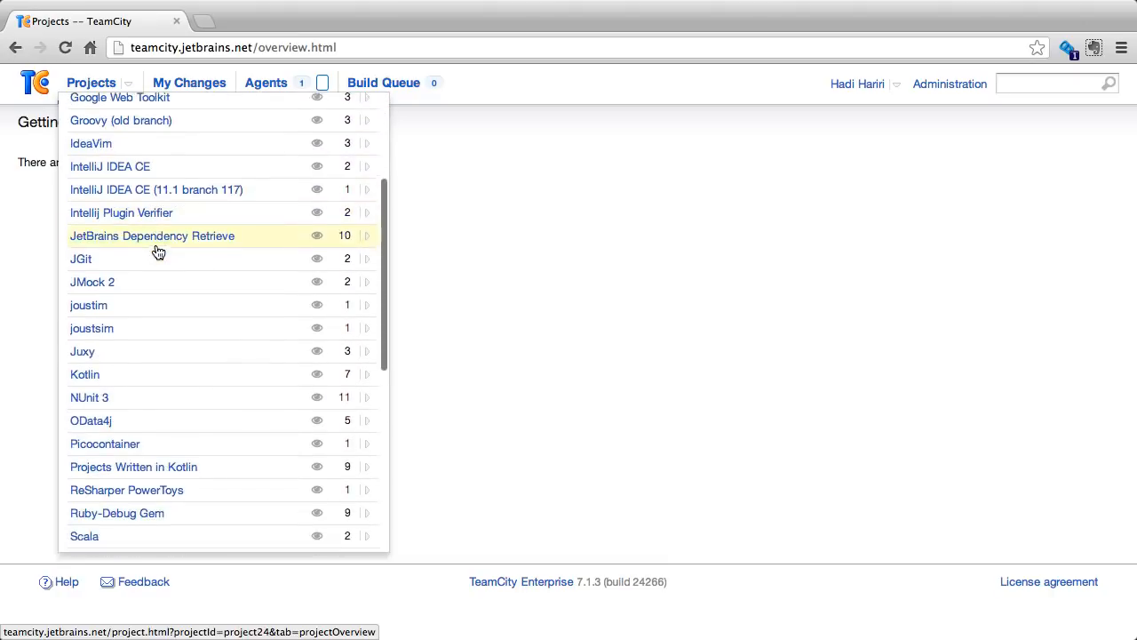
{"action": "type", "text": "kot"}
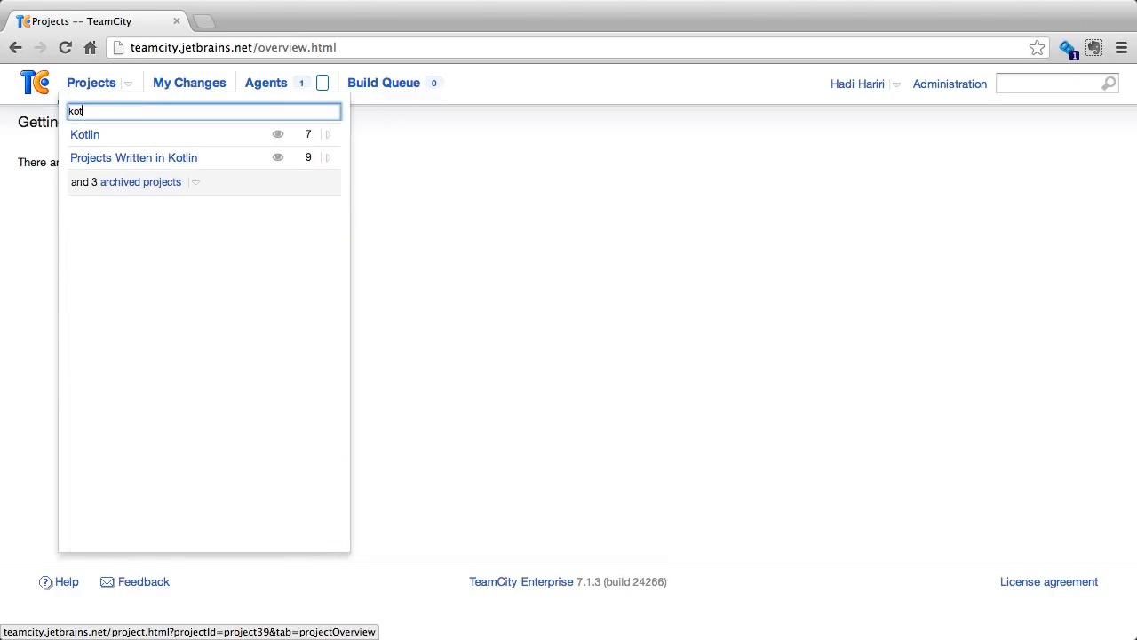
{"action": "mouse_move", "coordinate": [163, 254]}
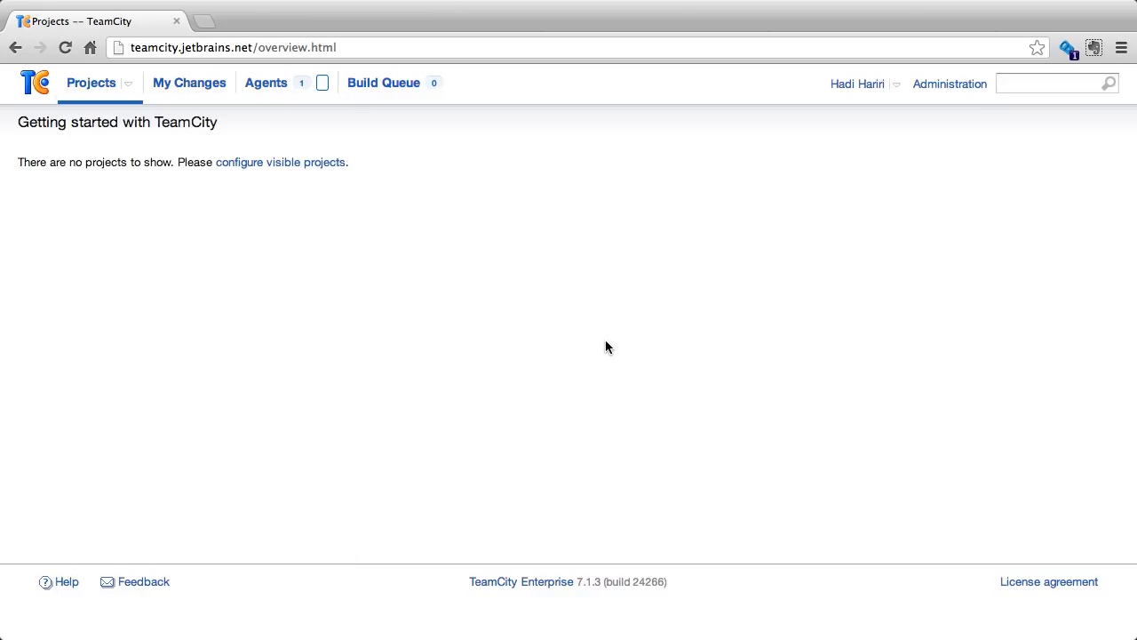
{"action": "left_click", "coordinate": [90, 83]}
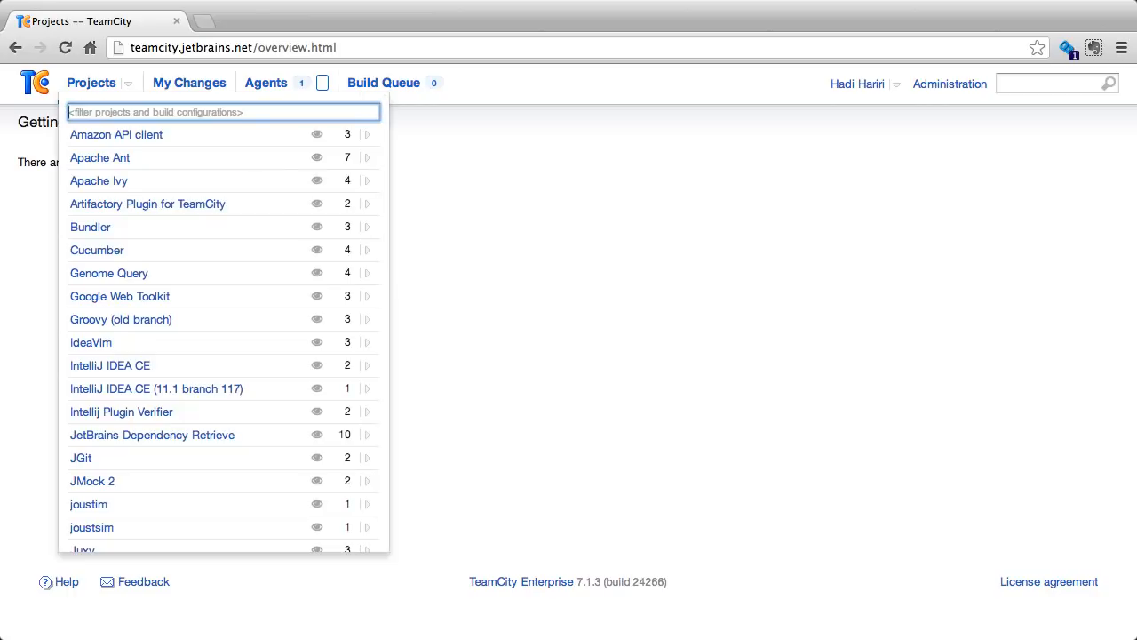
{"action": "type", "text": "kot"}
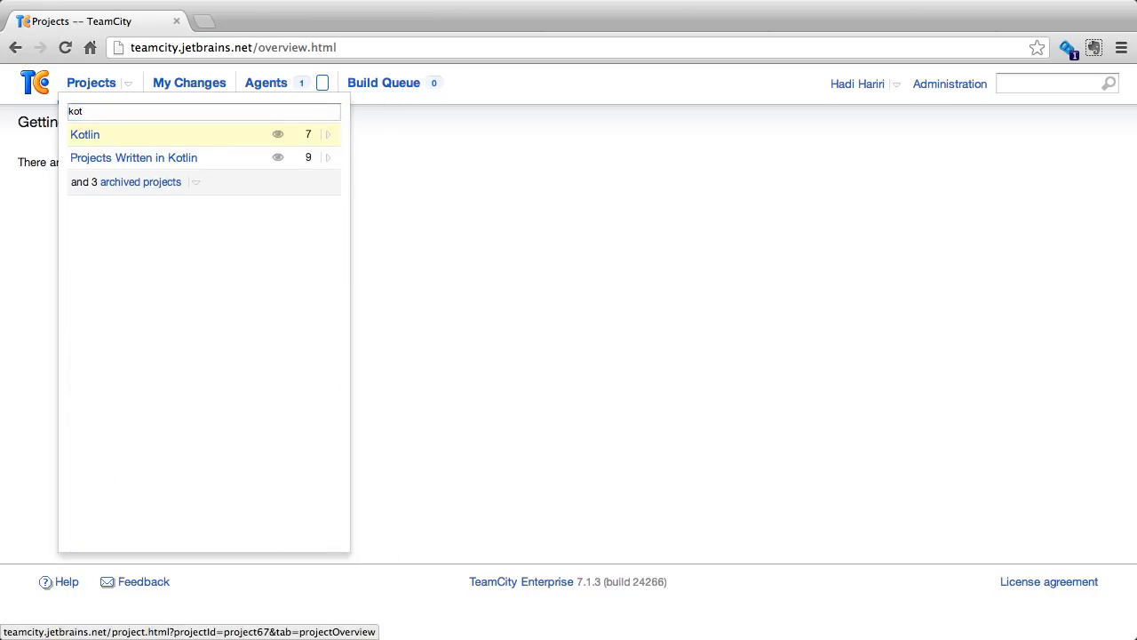
{"action": "left_click", "coordinate": [86, 135]}
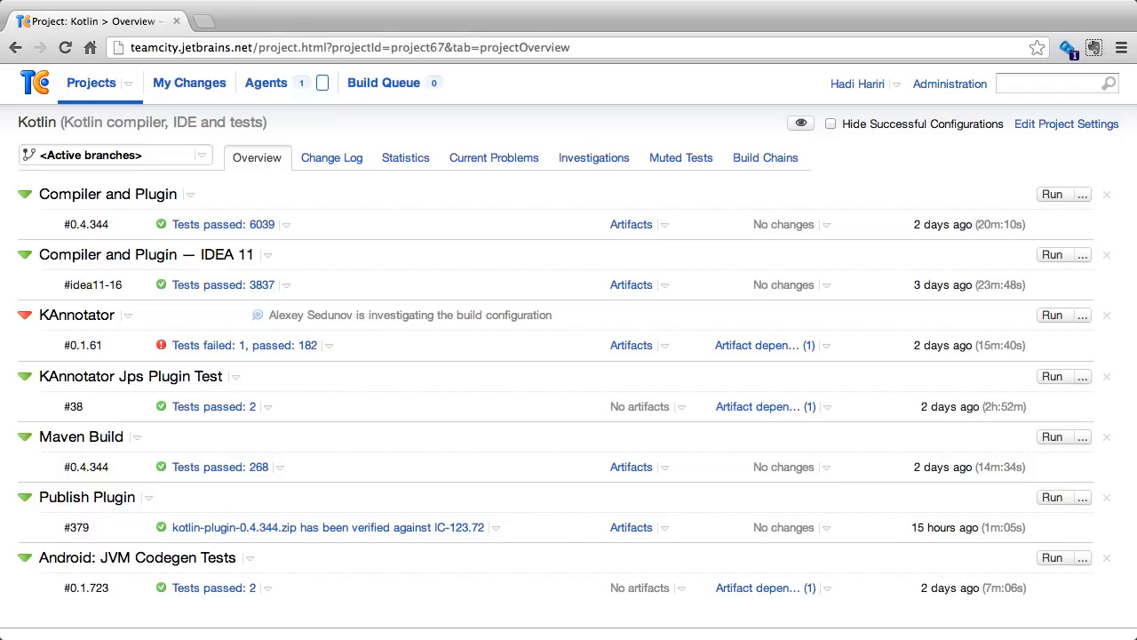
{"action": "mouse_move", "coordinate": [752, 224]}
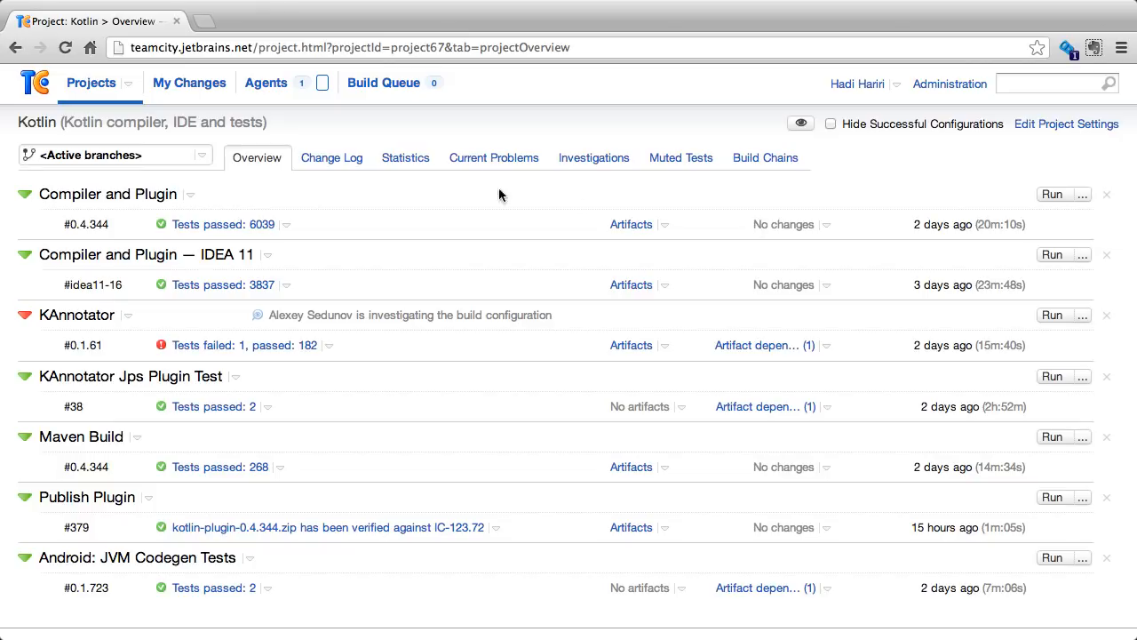
{"action": "mouse_move", "coordinate": [25, 142]}
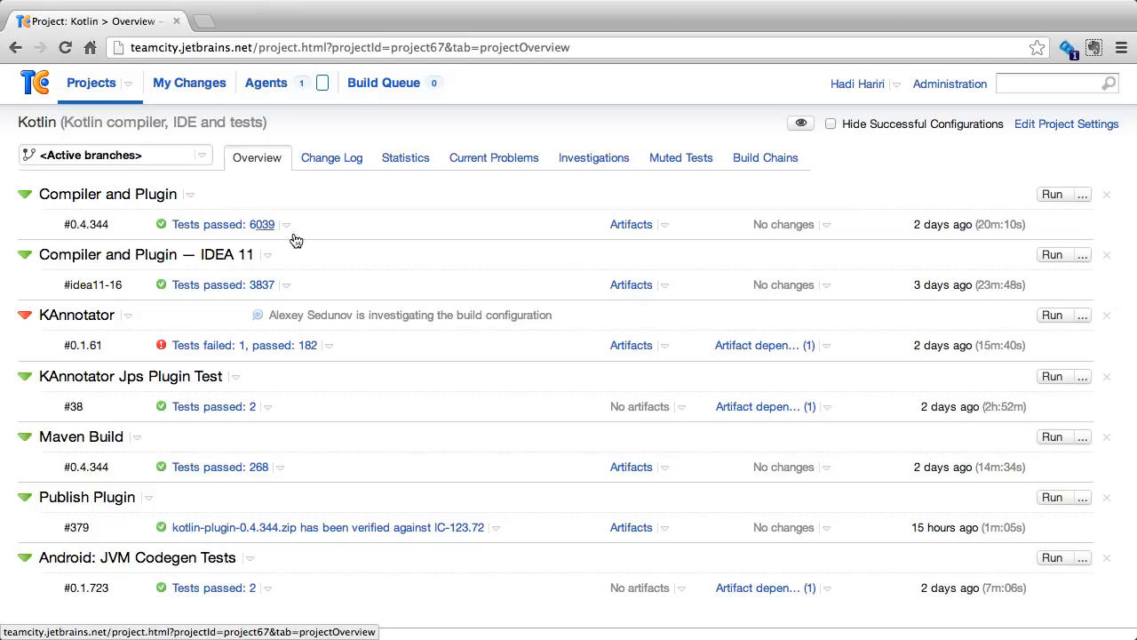
{"action": "mouse_move", "coordinate": [57, 139]}
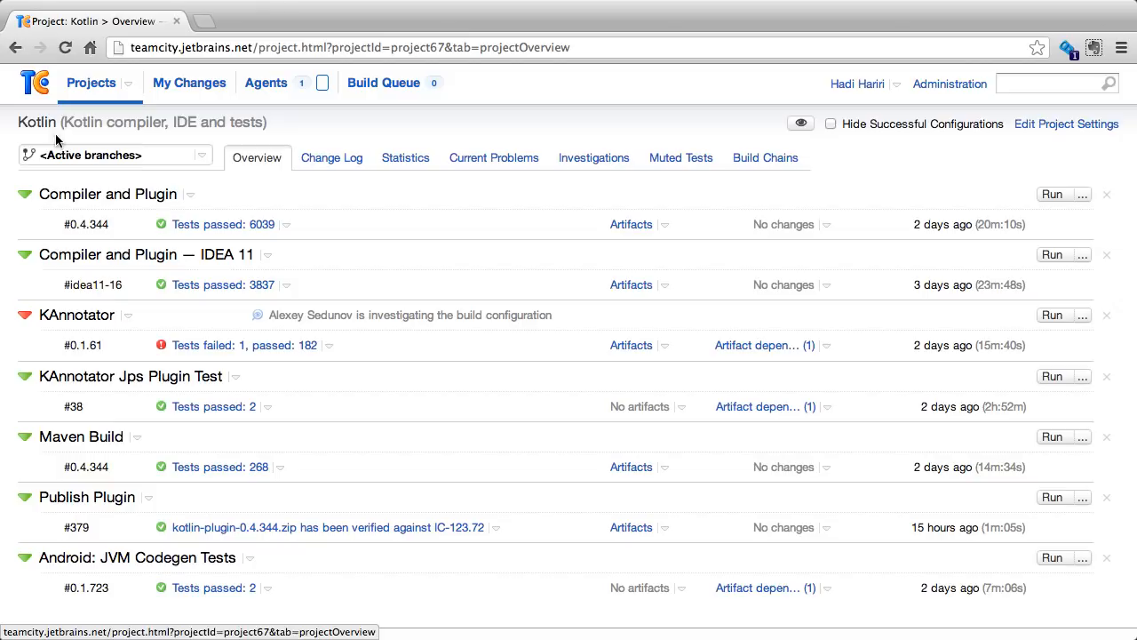
Scroll through Kotlin's build configurations and return to the Projects overview
{"action": "scroll", "scroll_direction": "down", "scroll_amount": 3}
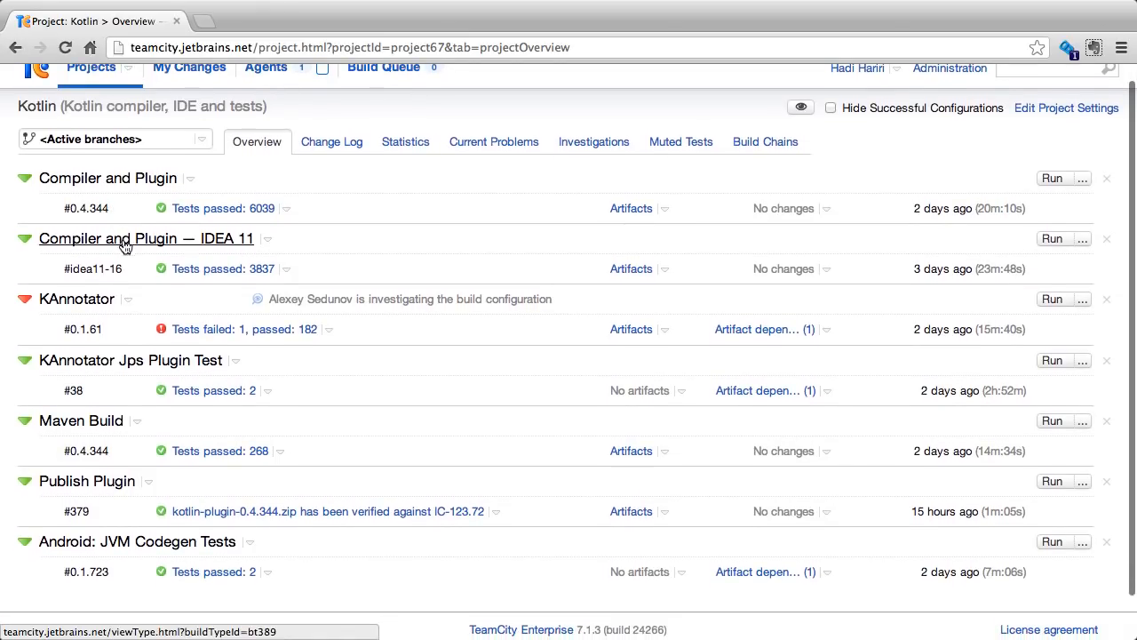
{"action": "scroll", "scroll_direction": "down", "scroll_amount": 3}
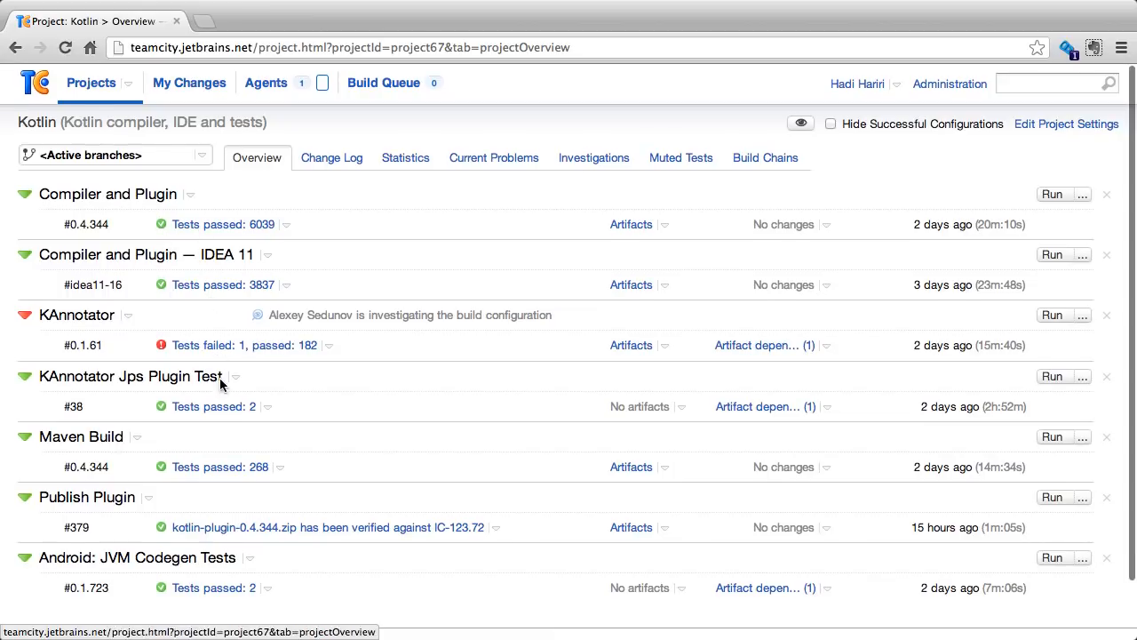
{"action": "mouse_move", "coordinate": [214, 277]}
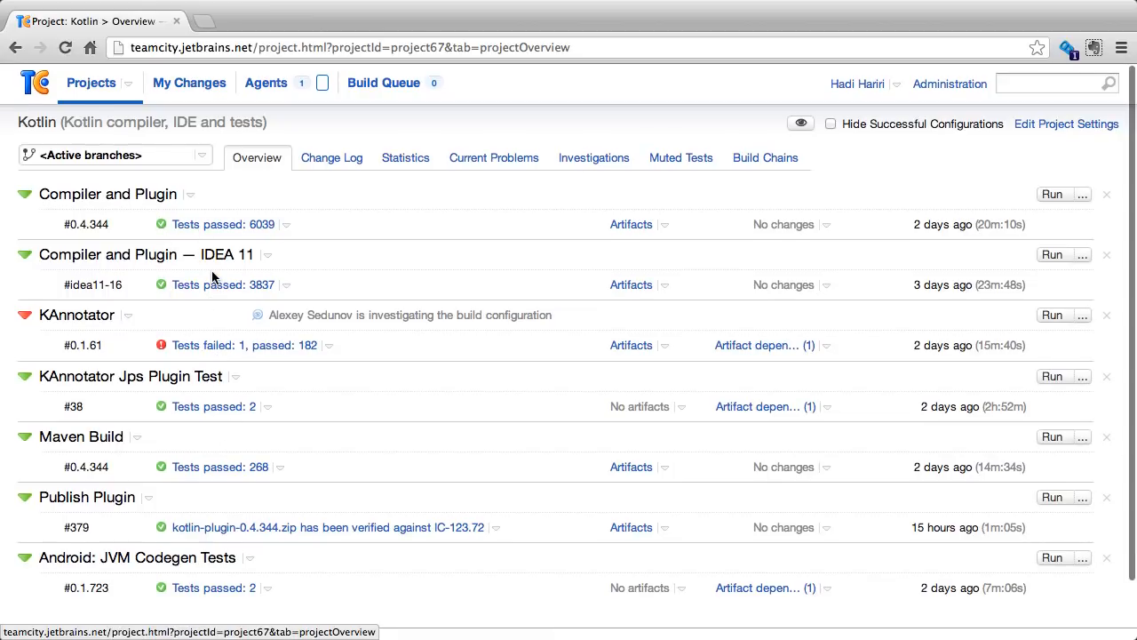
{"action": "left_click", "coordinate": [91, 82]}
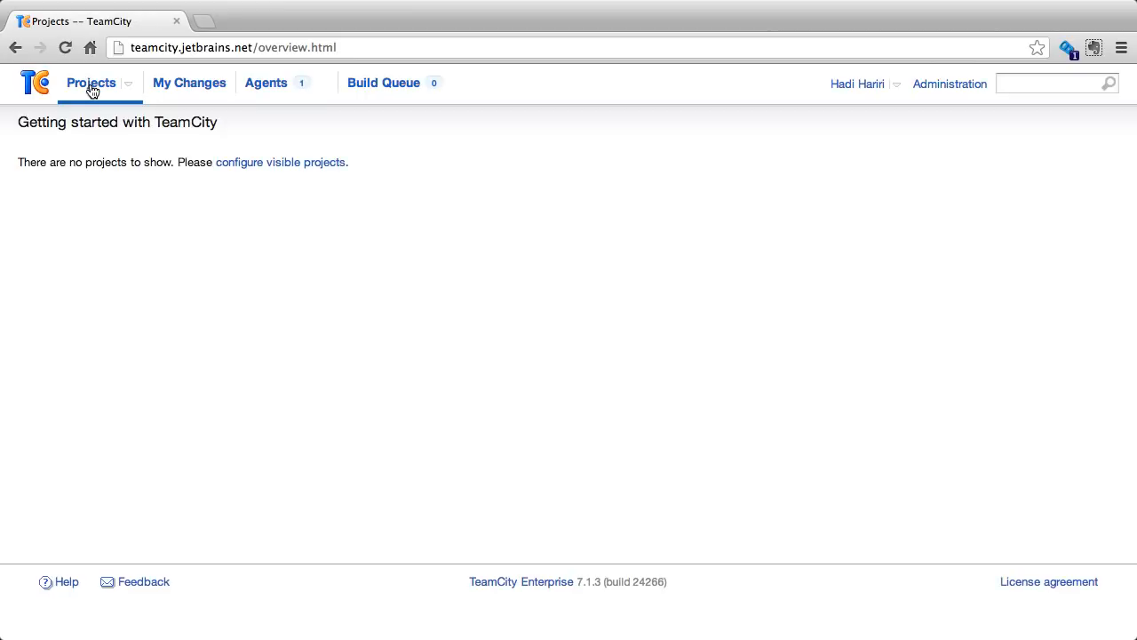
{"action": "mouse_move", "coordinate": [222, 204]}
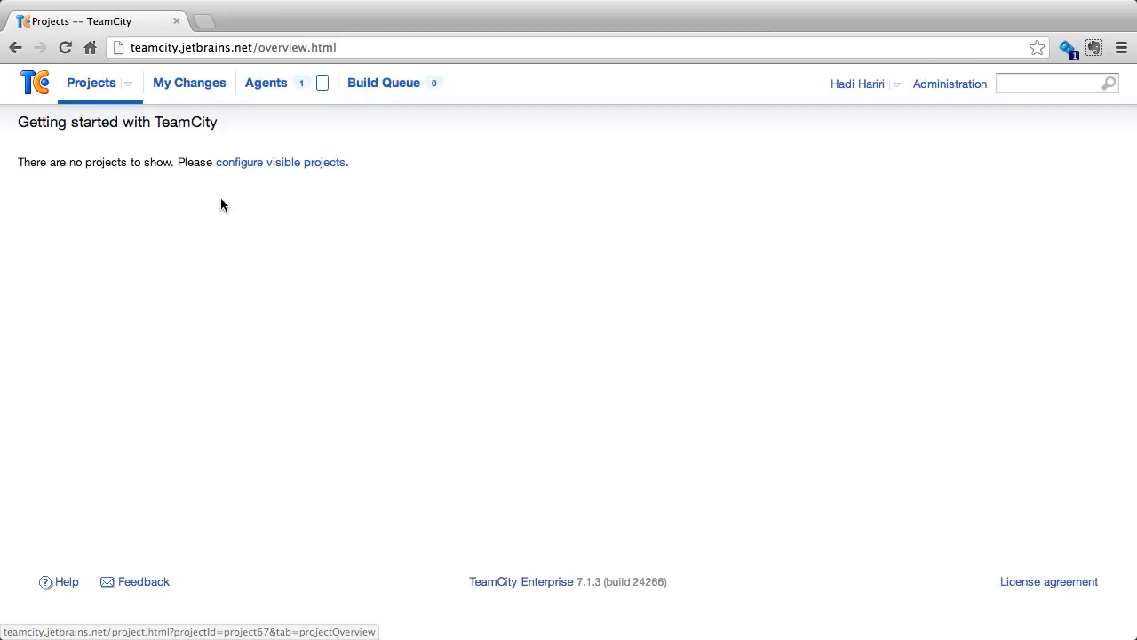
{"action": "mouse_move", "coordinate": [302, 305]}
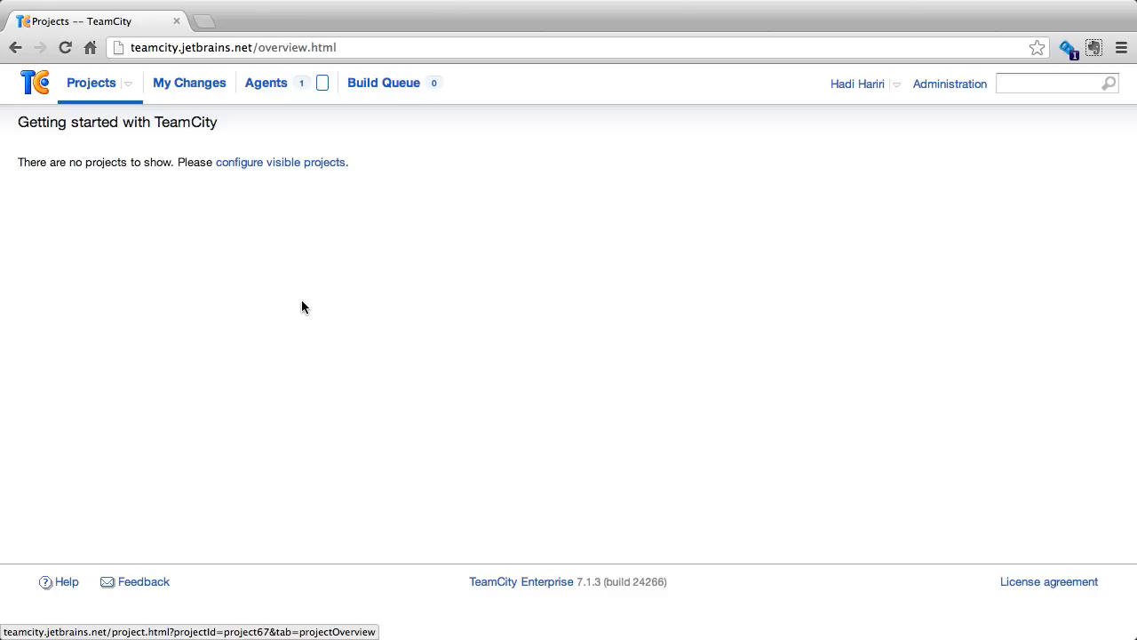
{"action": "mouse_move", "coordinate": [266, 178]}
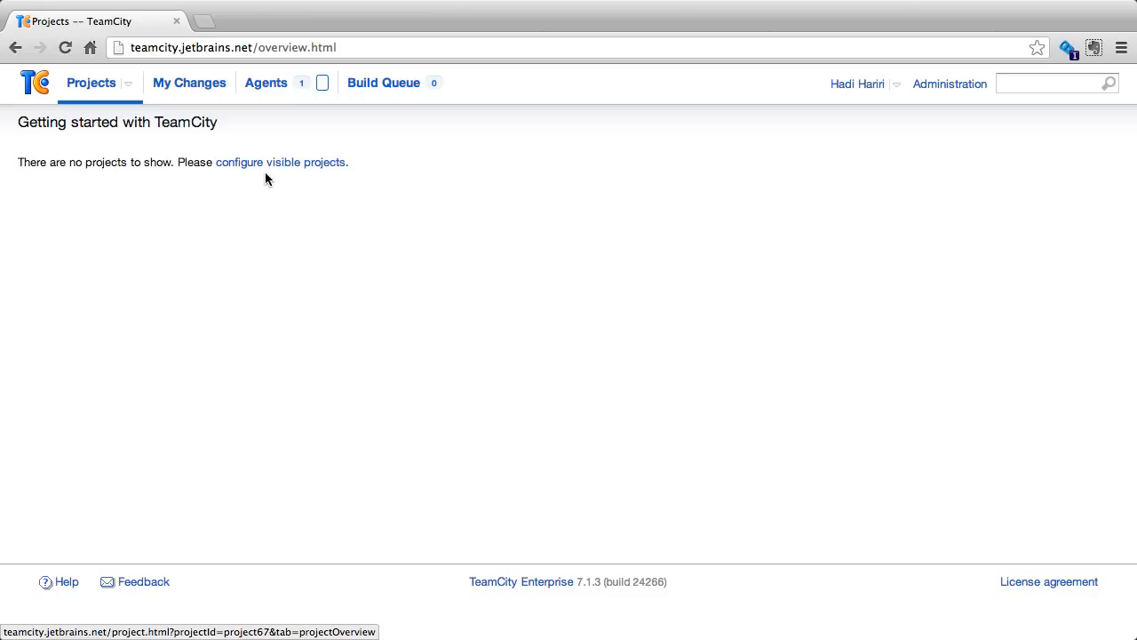
Bring up the Configure visible projects dialog from the empty overview's link
{"action": "left_click", "coordinate": [281, 161]}
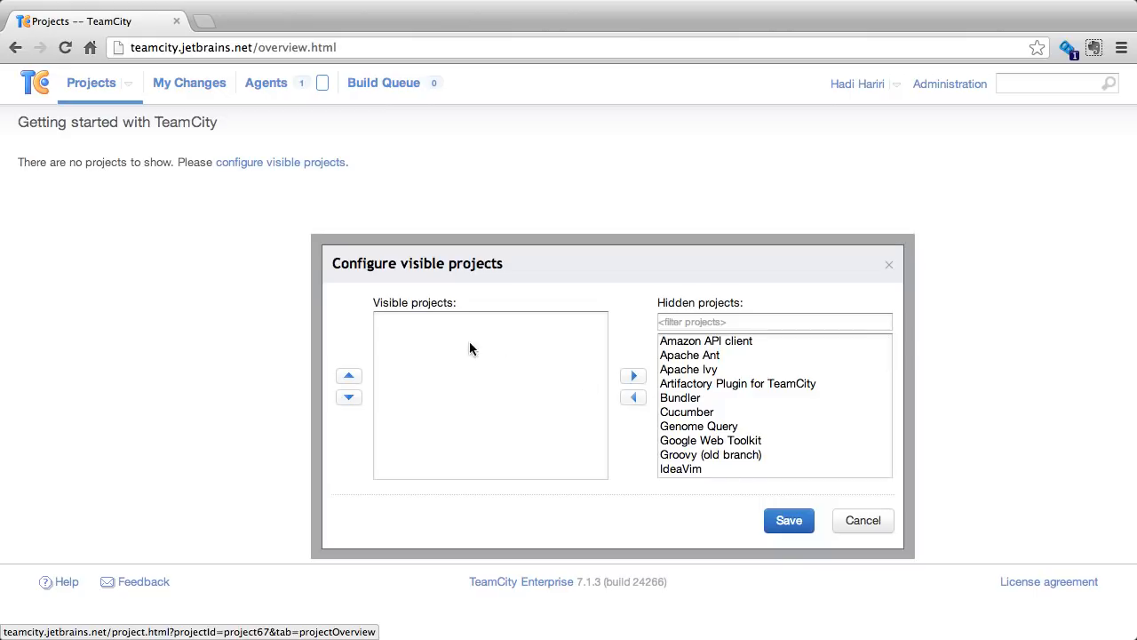
{"action": "mouse_move", "coordinate": [714, 438]}
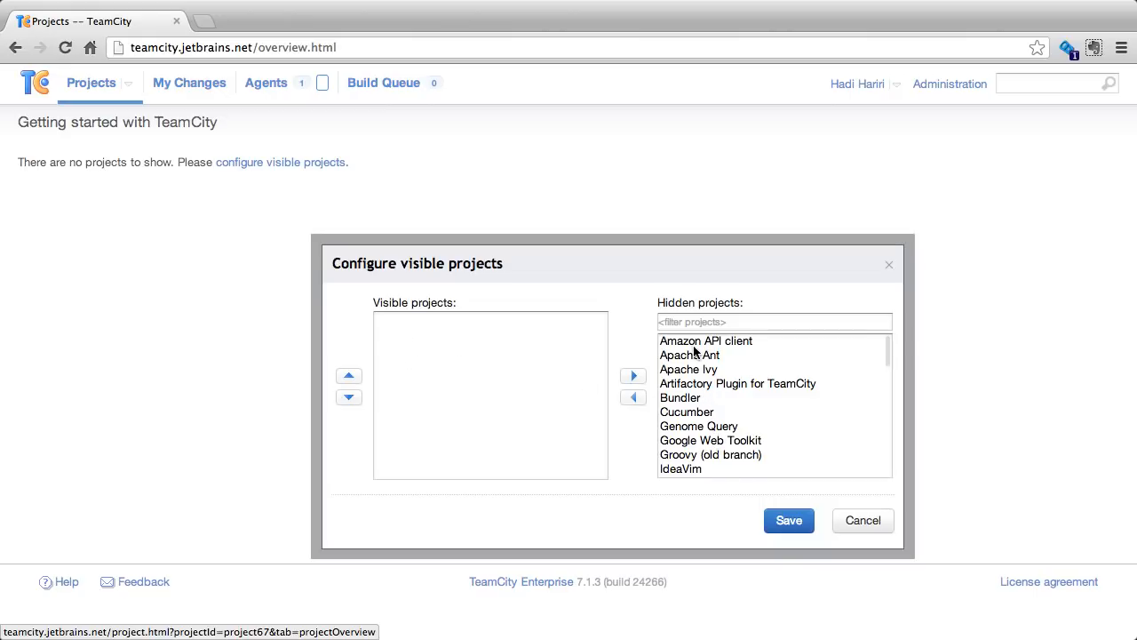
Make Amazon API client and IntelliJ IDEA CE visible projects
{"action": "left_click", "coordinate": [705, 341]}
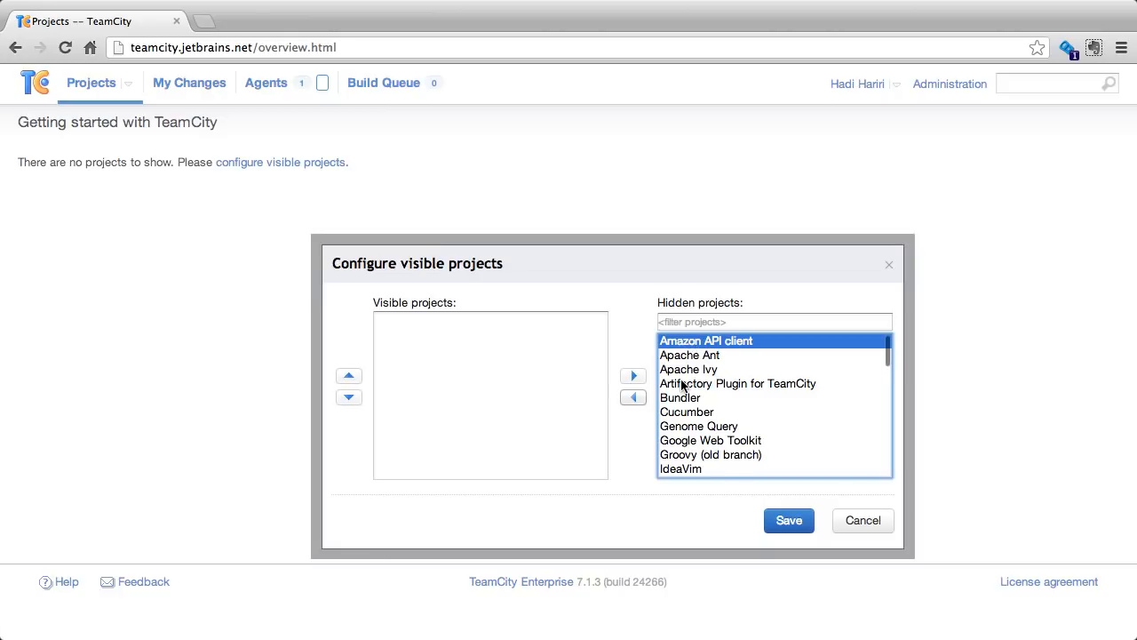
{"action": "scroll", "scroll_direction": "down", "scroll_amount": 3}
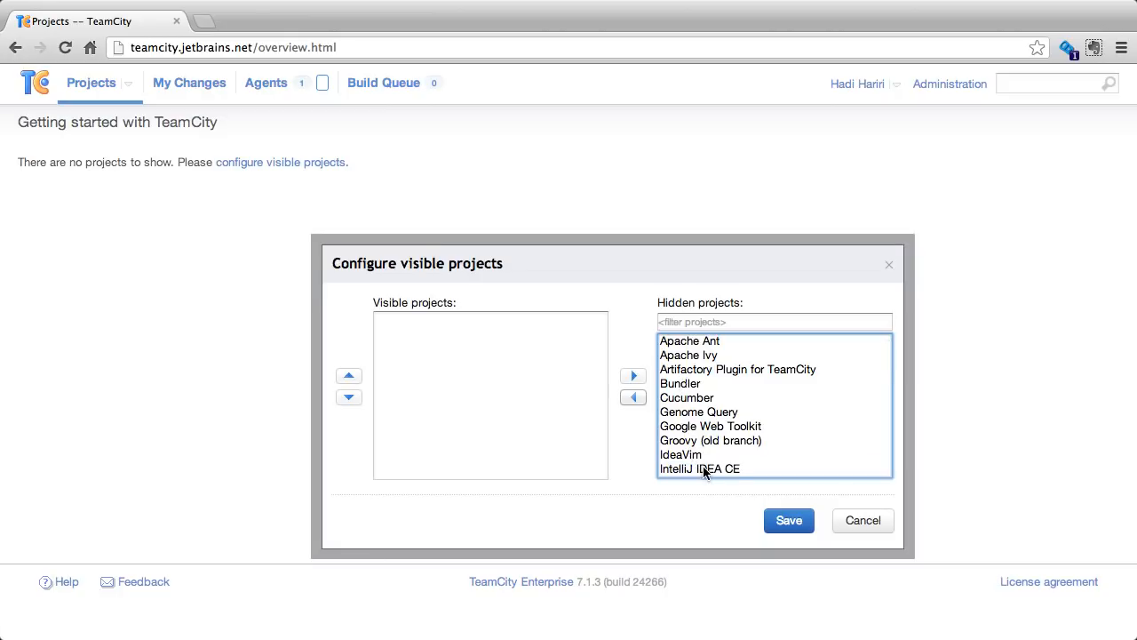
{"action": "left_click", "coordinate": [633, 398]}
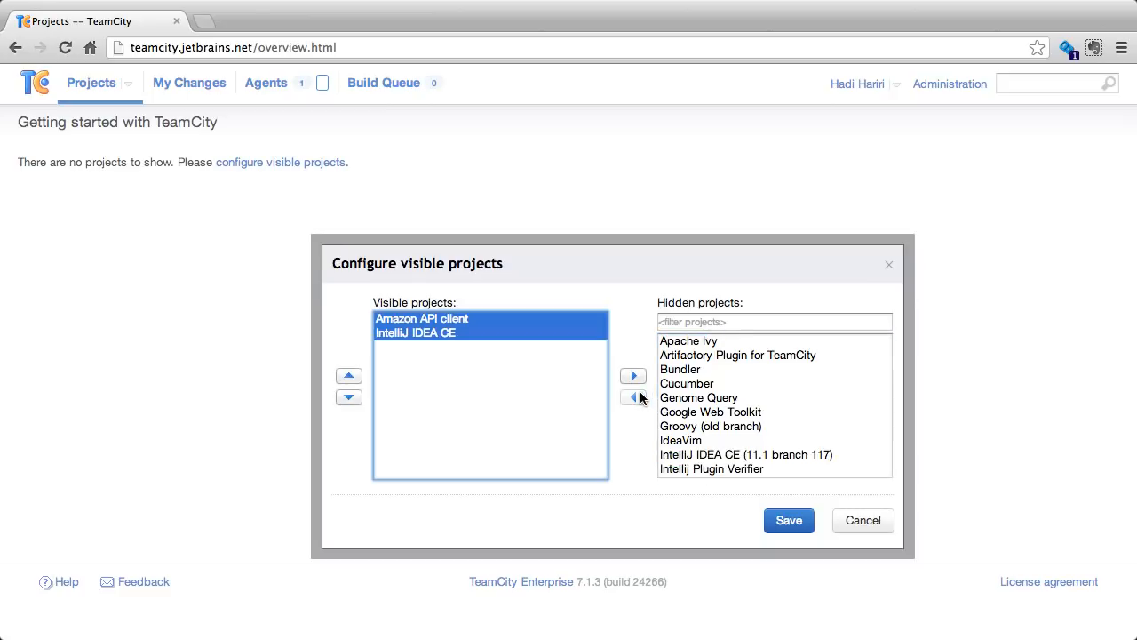
{"action": "mouse_move", "coordinate": [661, 399]}
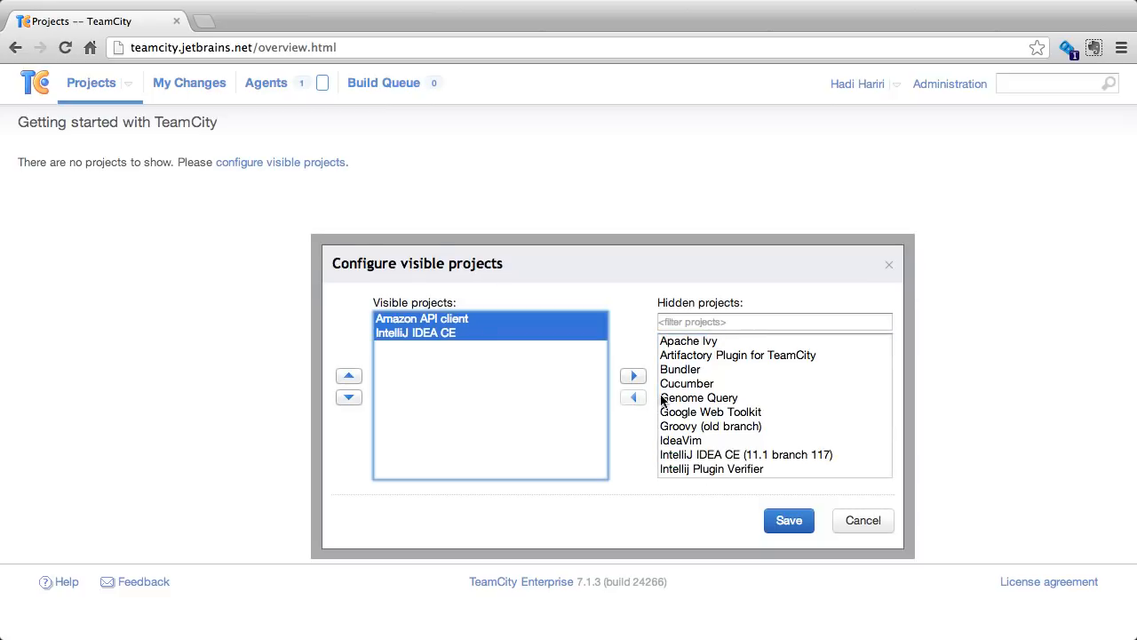
Add Kotlin via the 'kot' filter, move it to the top, and save the visible projects
{"action": "type", "text": "kot"}
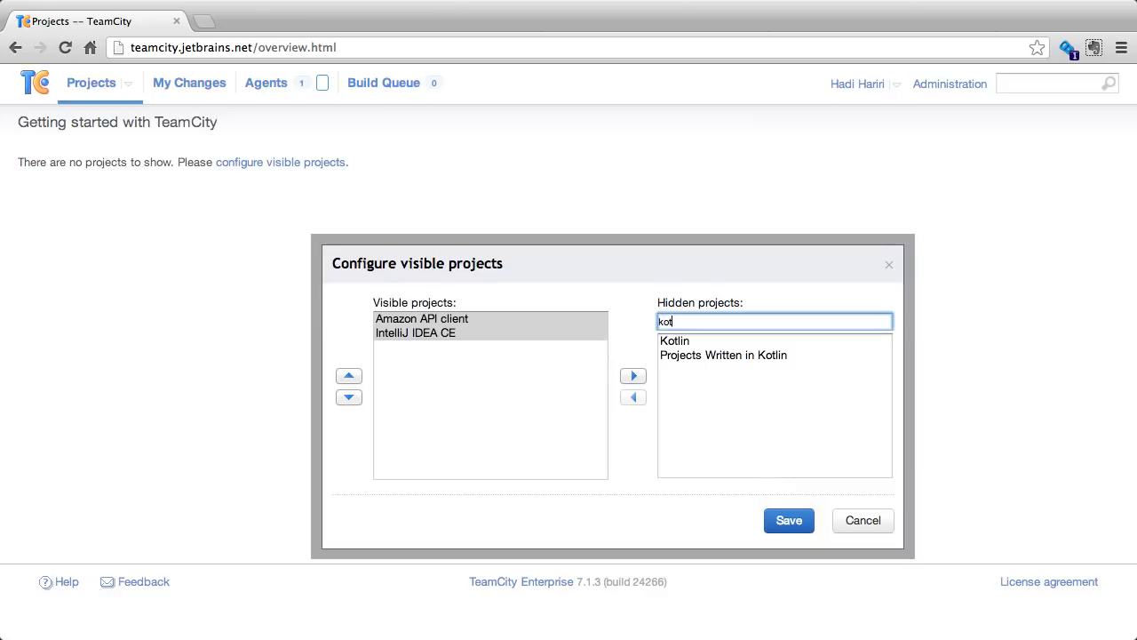
{"action": "left_click", "coordinate": [675, 341]}
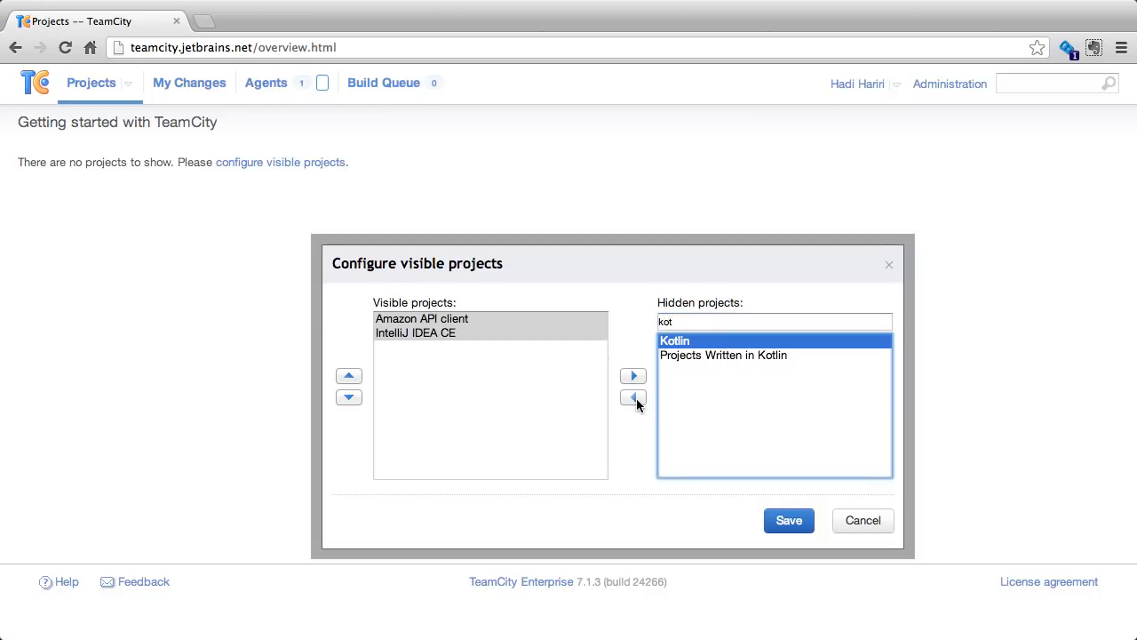
{"action": "left_click", "coordinate": [633, 398]}
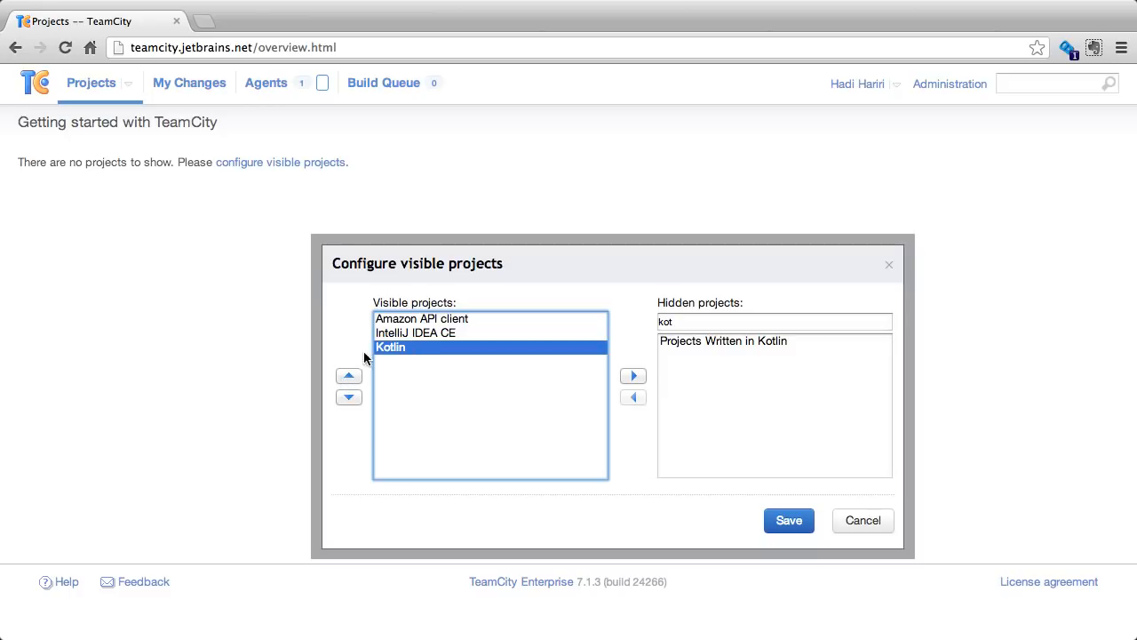
{"action": "left_click", "coordinate": [349, 375]}
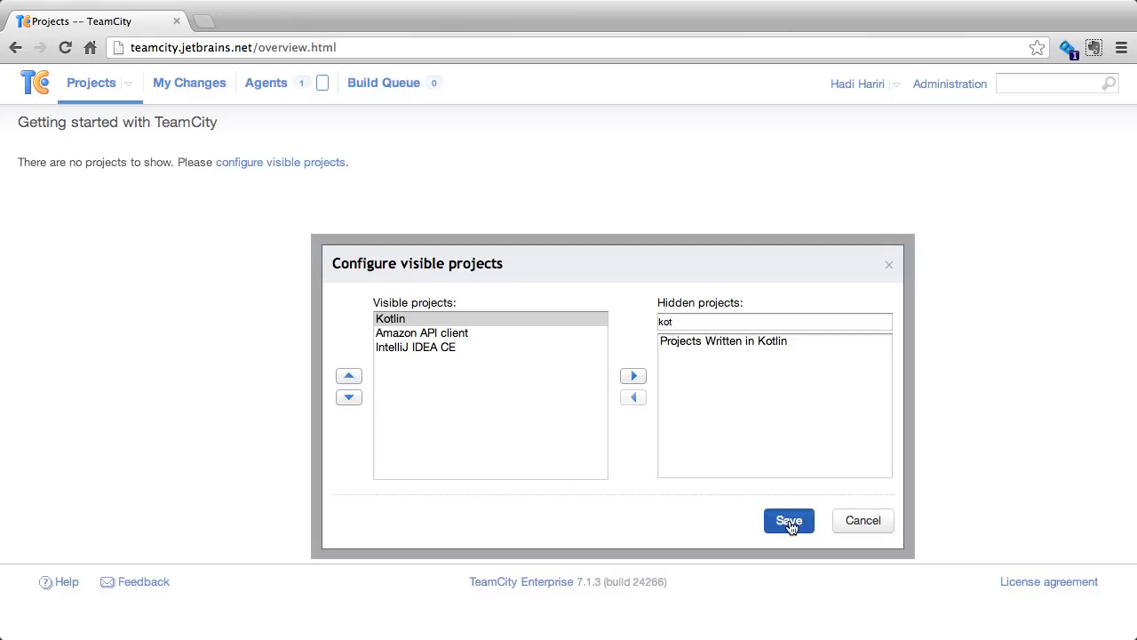
{"action": "left_click", "coordinate": [788, 518]}
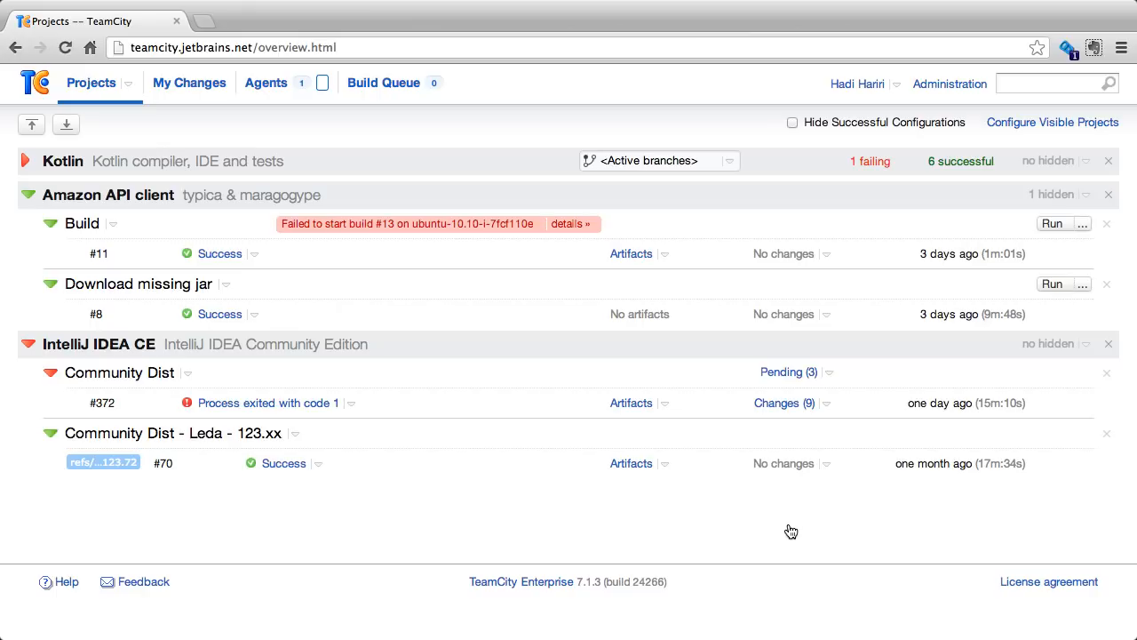
{"action": "mouse_move", "coordinate": [470, 426]}
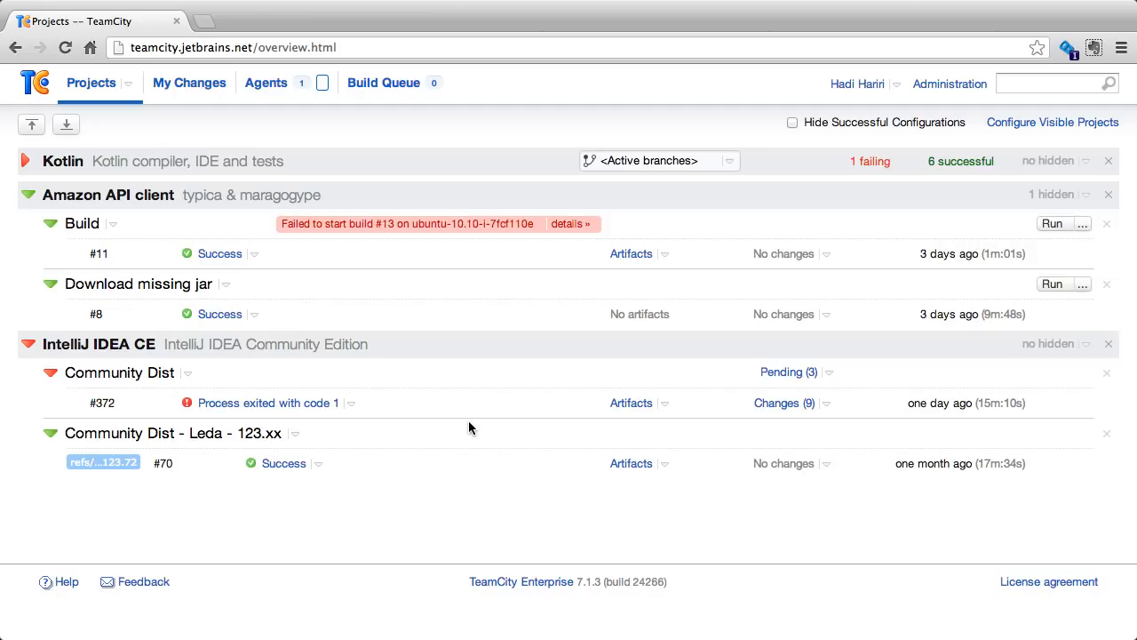
{"action": "left_click", "coordinate": [128, 83]}
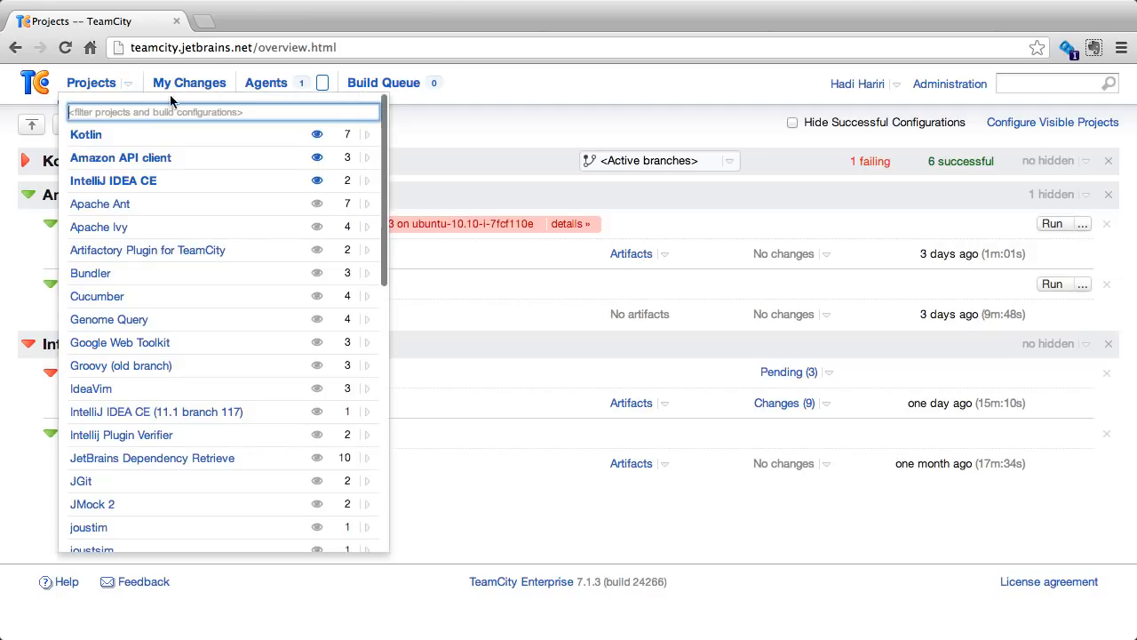
{"action": "left_click", "coordinate": [512, 156]}
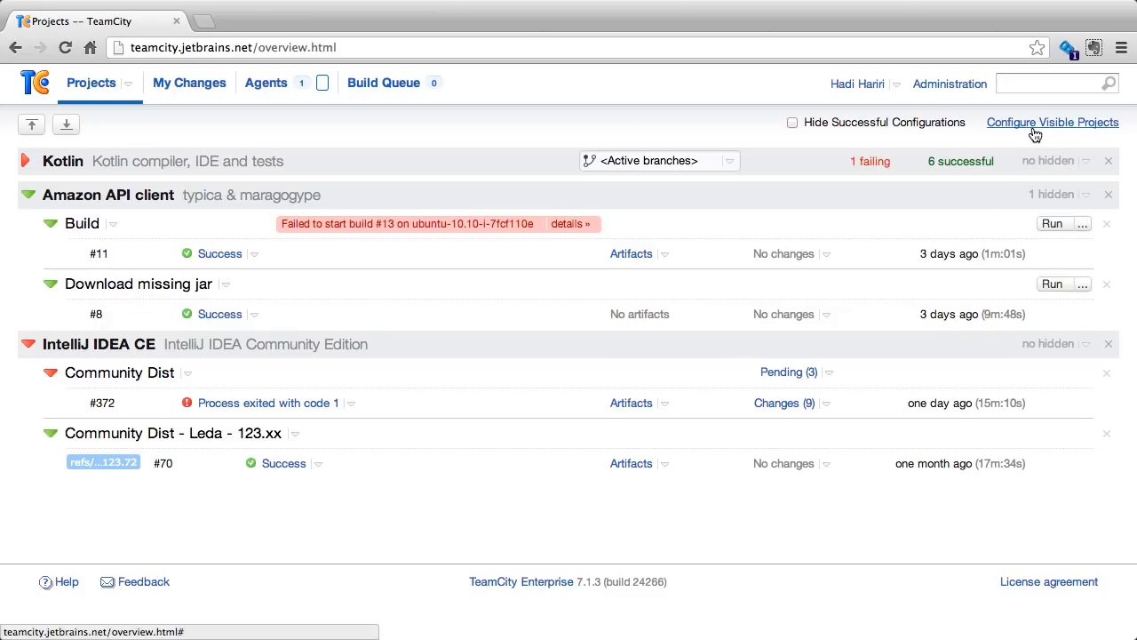
Add IdeaVim as a fourth visible project and save the configuration
{"action": "left_click", "coordinate": [1052, 120]}
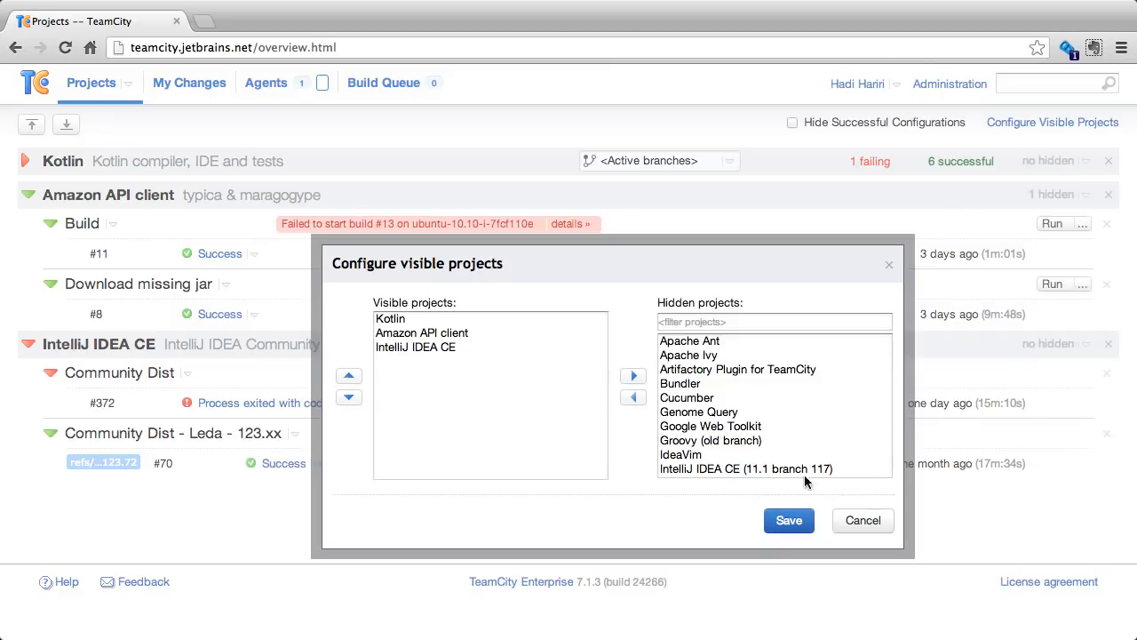
{"action": "left_click", "coordinate": [680, 455]}
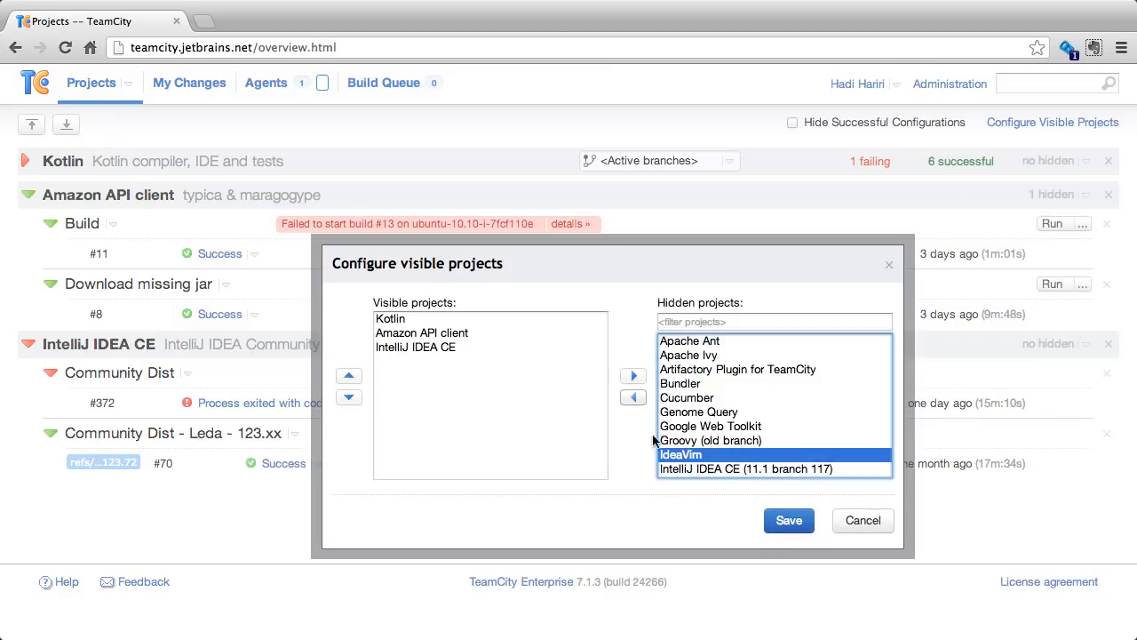
{"action": "left_click", "coordinate": [632, 373]}
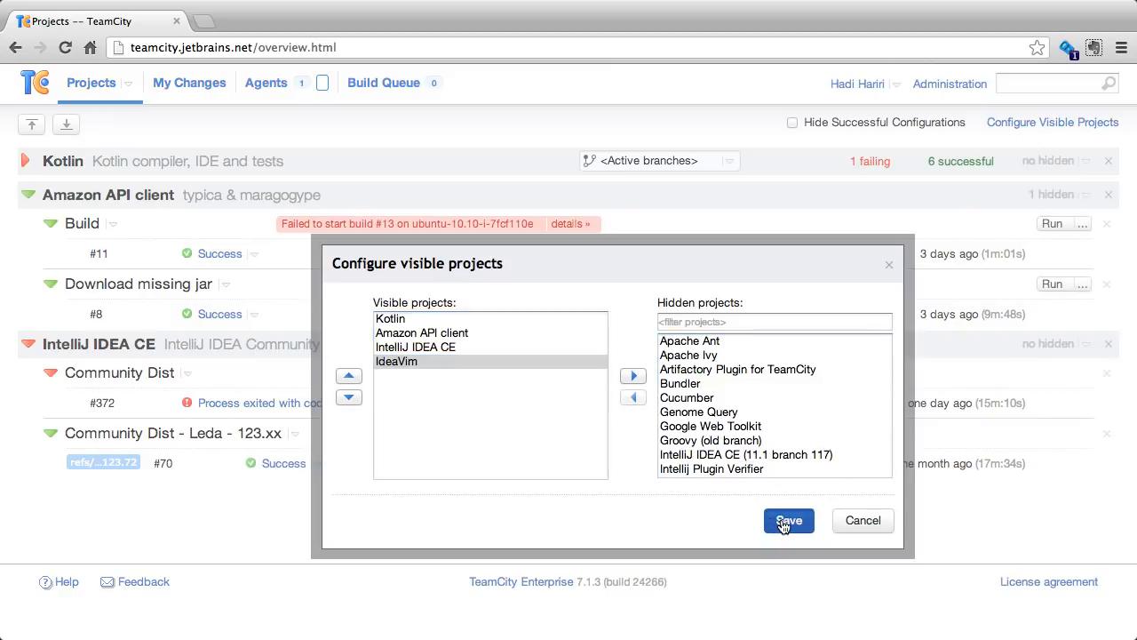
{"action": "left_click", "coordinate": [787, 519]}
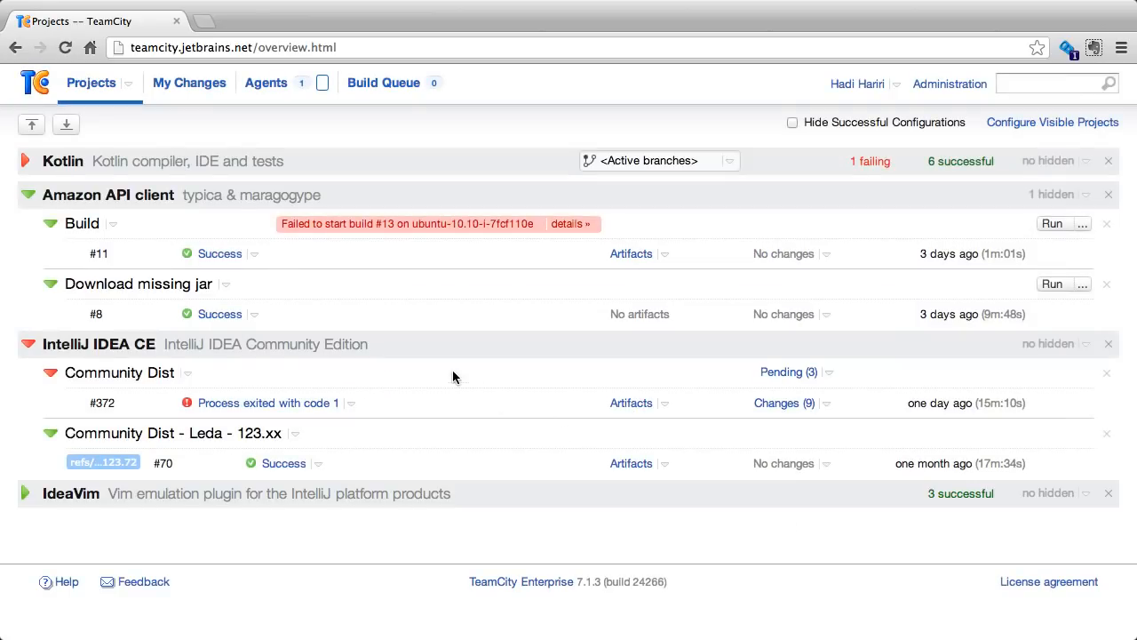
{"action": "mouse_move", "coordinate": [18, 192]}
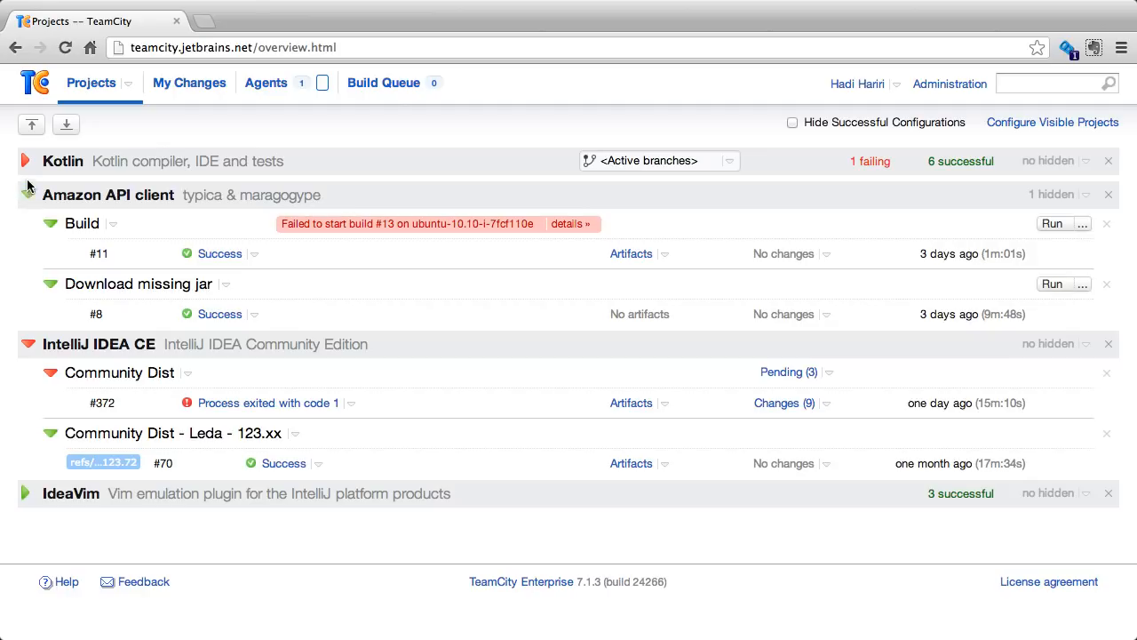
{"action": "mouse_move", "coordinate": [24, 160]}
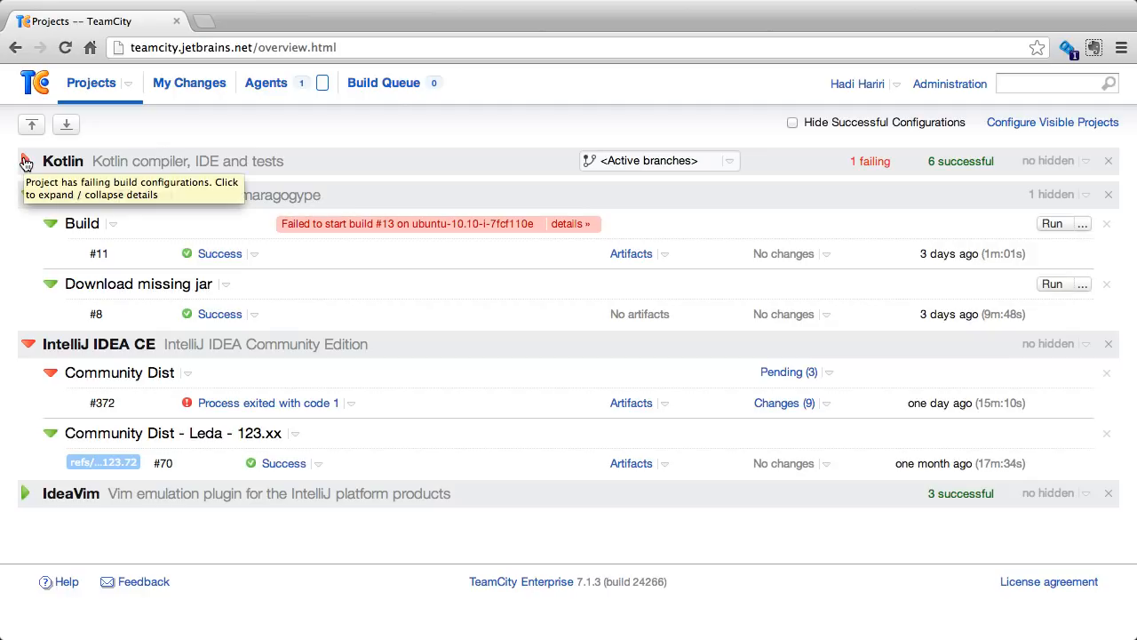
Toggle Kotlin's expansion, then expand all four projects and scroll through their configurations
{"action": "left_click", "coordinate": [25, 159]}
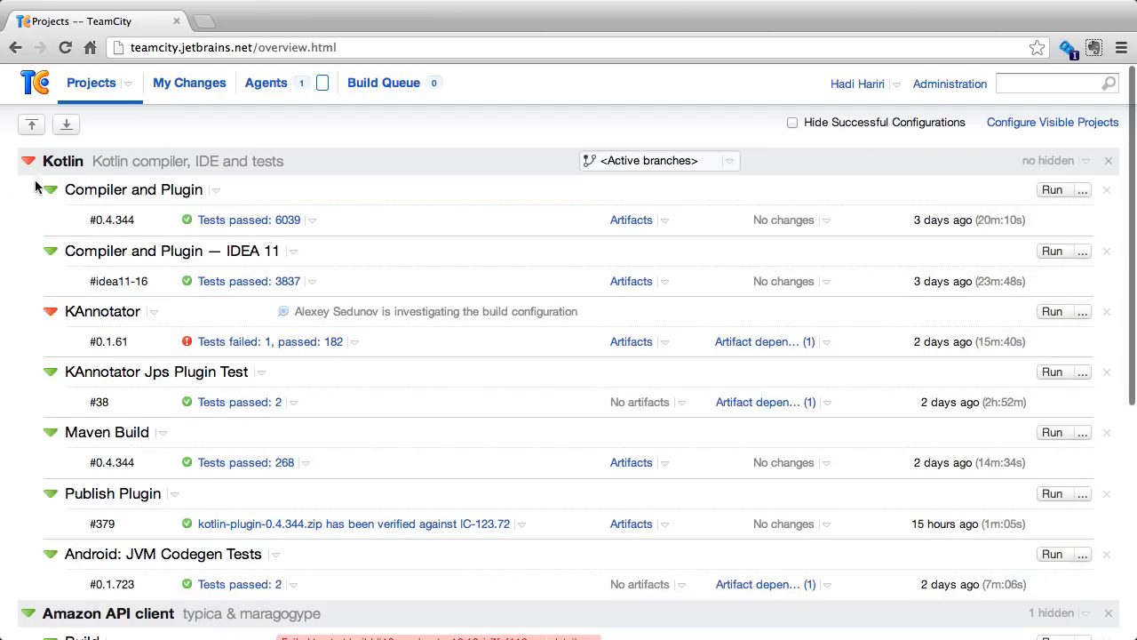
{"action": "left_click", "coordinate": [28, 160]}
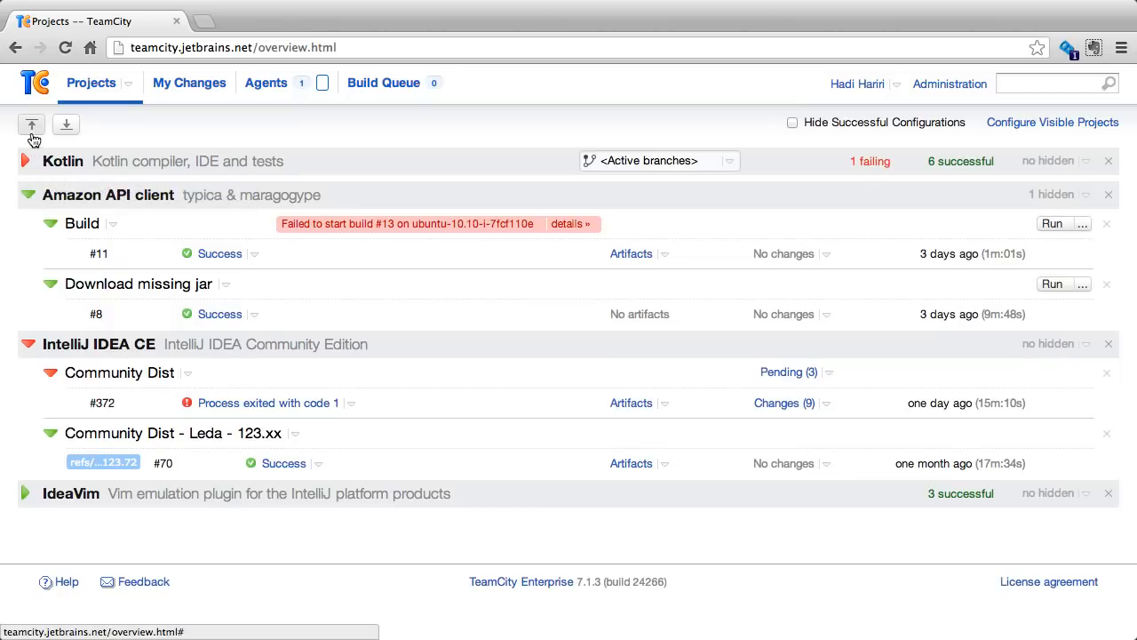
{"action": "mouse_move", "coordinate": [32, 125]}
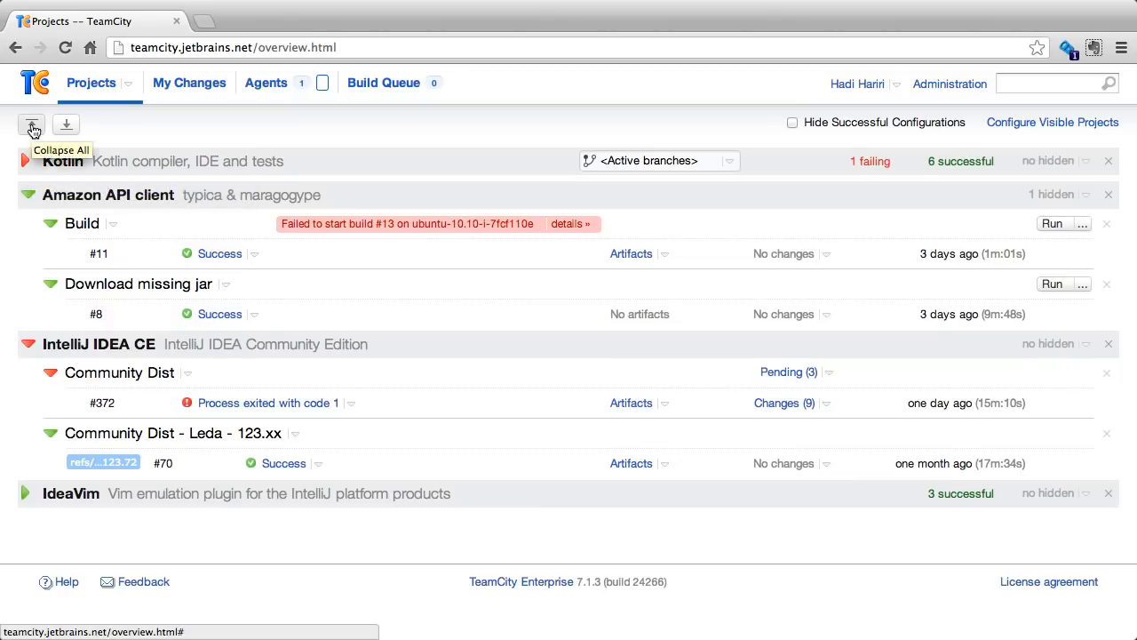
{"action": "left_click", "coordinate": [32, 125]}
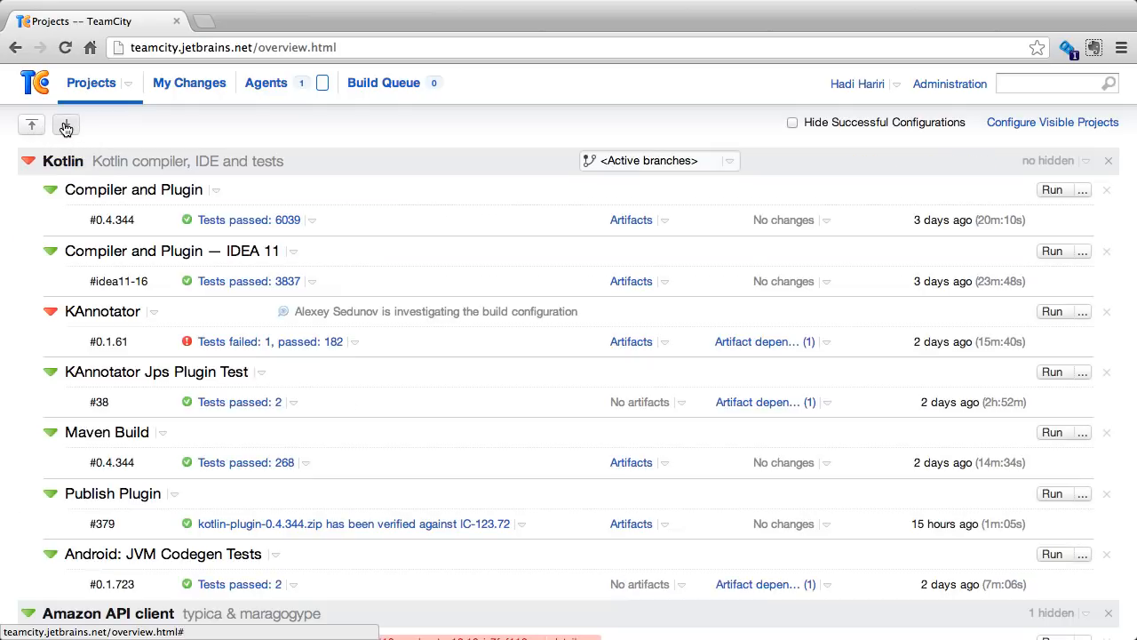
{"action": "scroll", "scroll_direction": "down", "scroll_amount": 3}
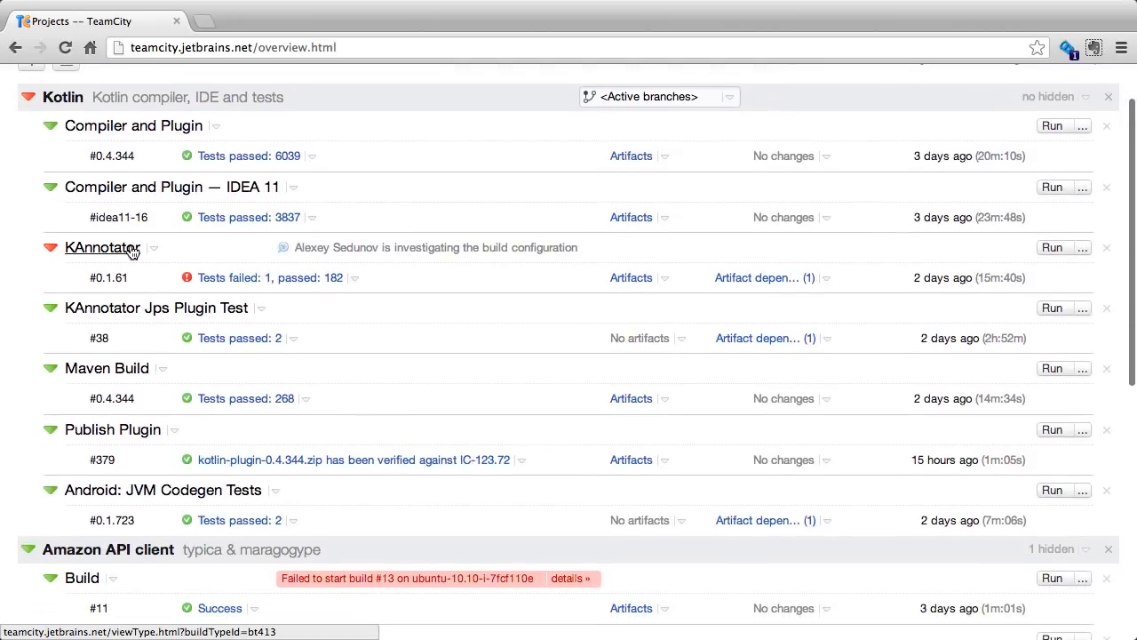
{"action": "scroll", "scroll_direction": "down", "scroll_amount": 3}
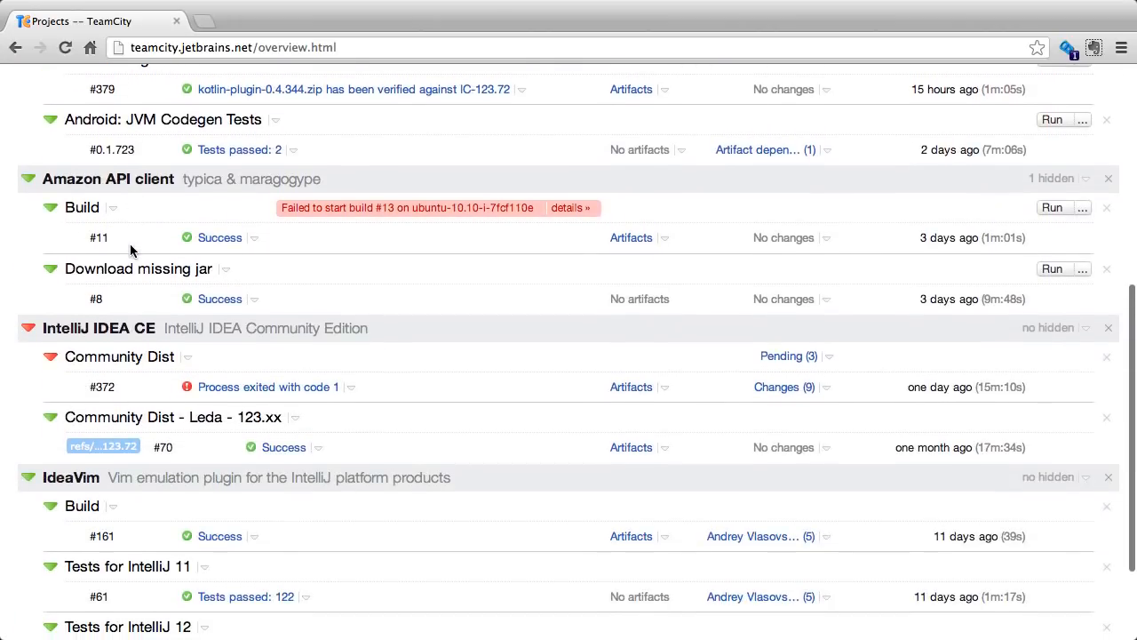
{"action": "scroll", "scroll_direction": "up", "scroll_amount": 3}
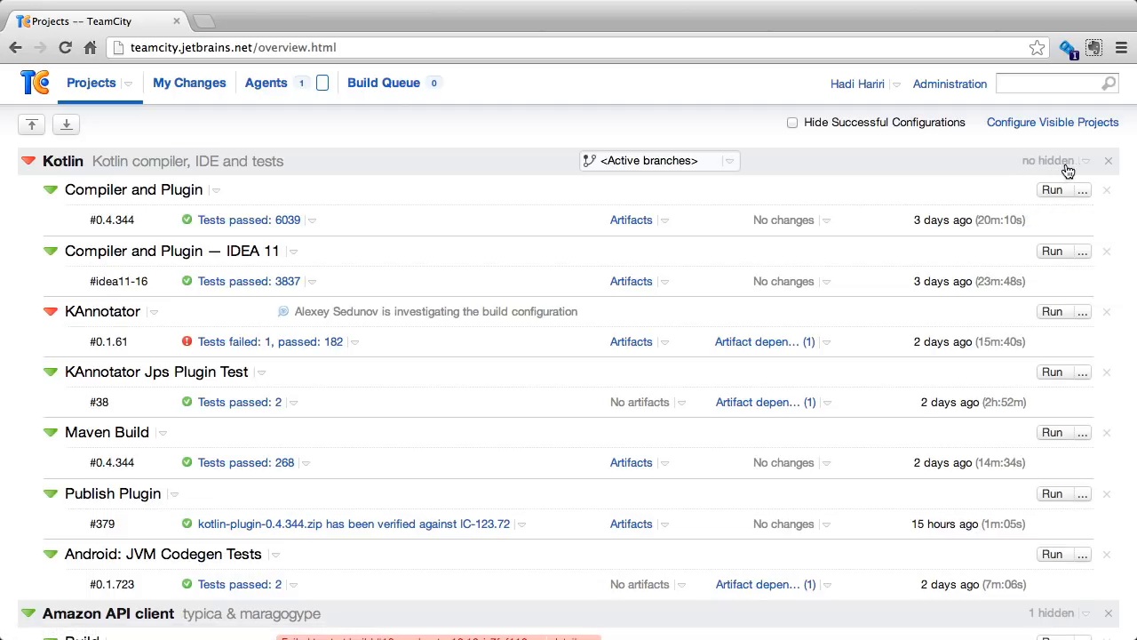
{"action": "mouse_move", "coordinate": [867, 194]}
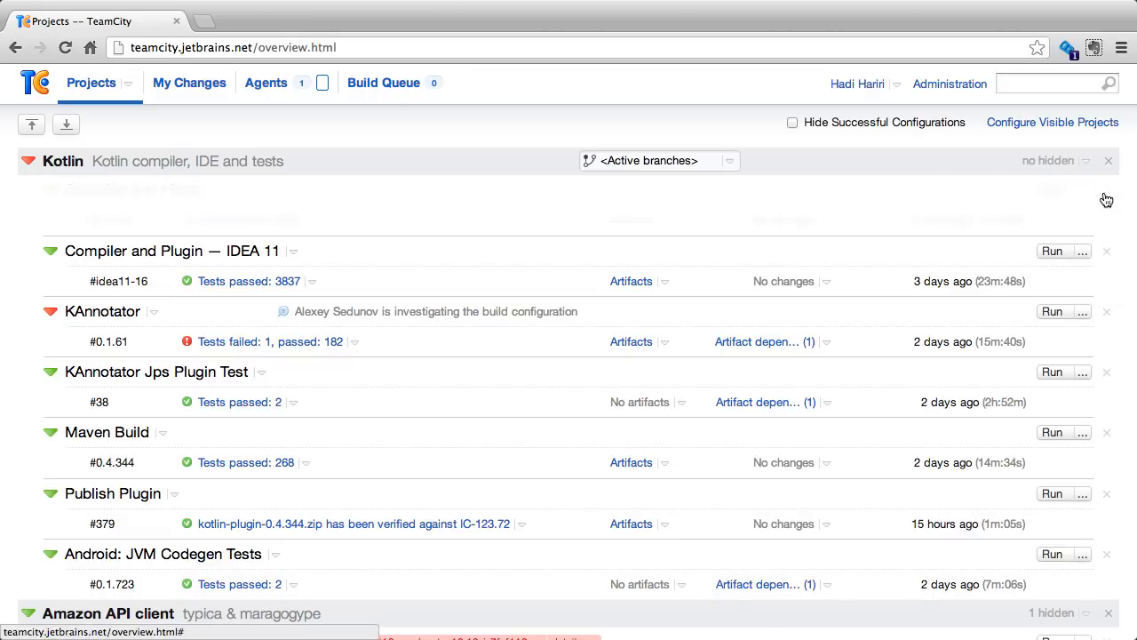
Hide Kotlin's Compiler and Plugin configuration, then restore it from the '1 hidden' list
{"action": "left_click", "coordinate": [1084, 160]}
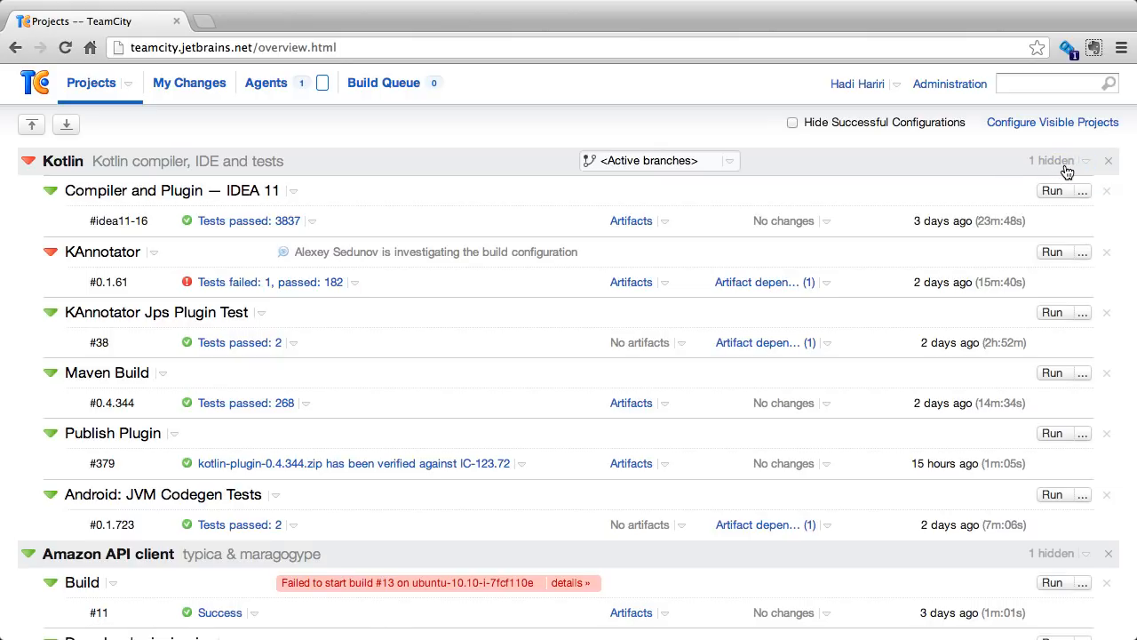
{"action": "left_click", "coordinate": [1084, 160]}
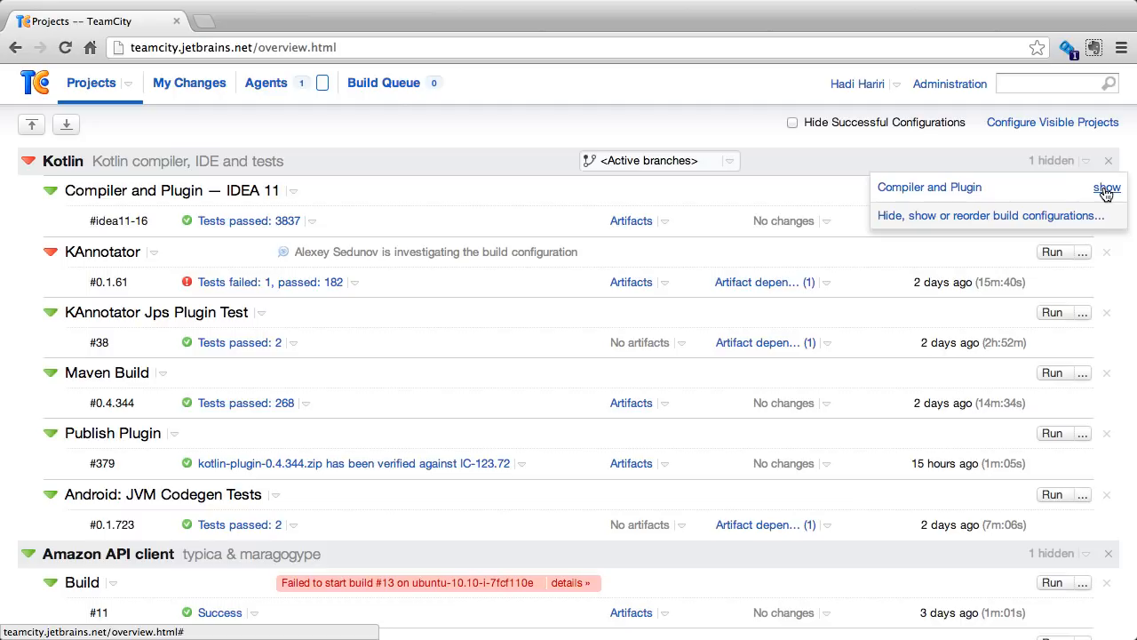
{"action": "left_click", "coordinate": [1106, 188]}
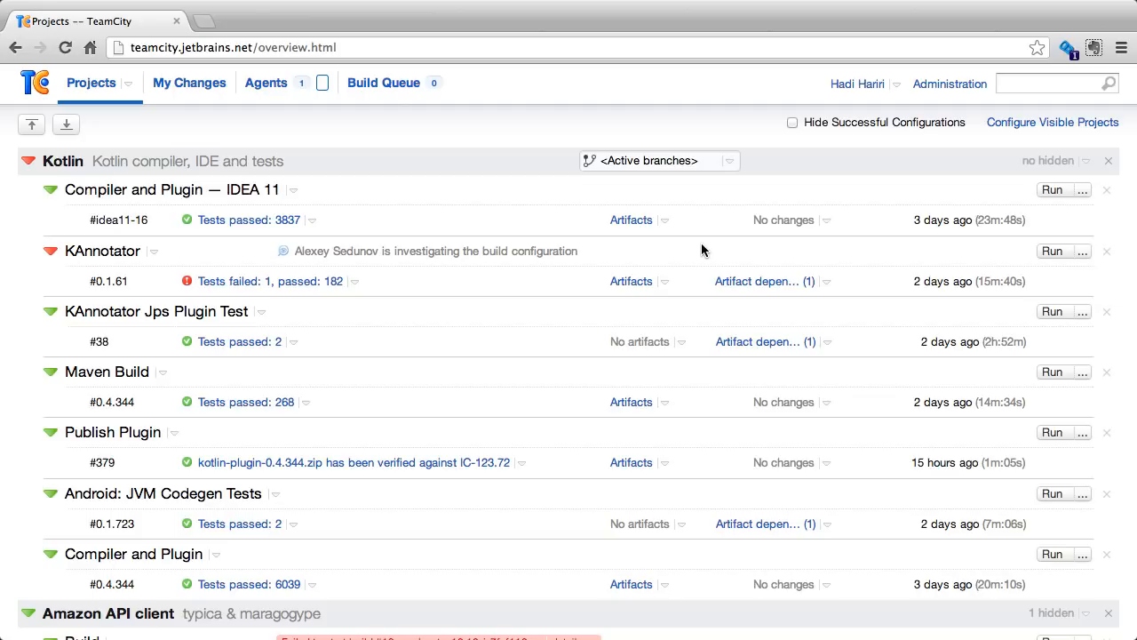
{"action": "mouse_move", "coordinate": [771, 210]}
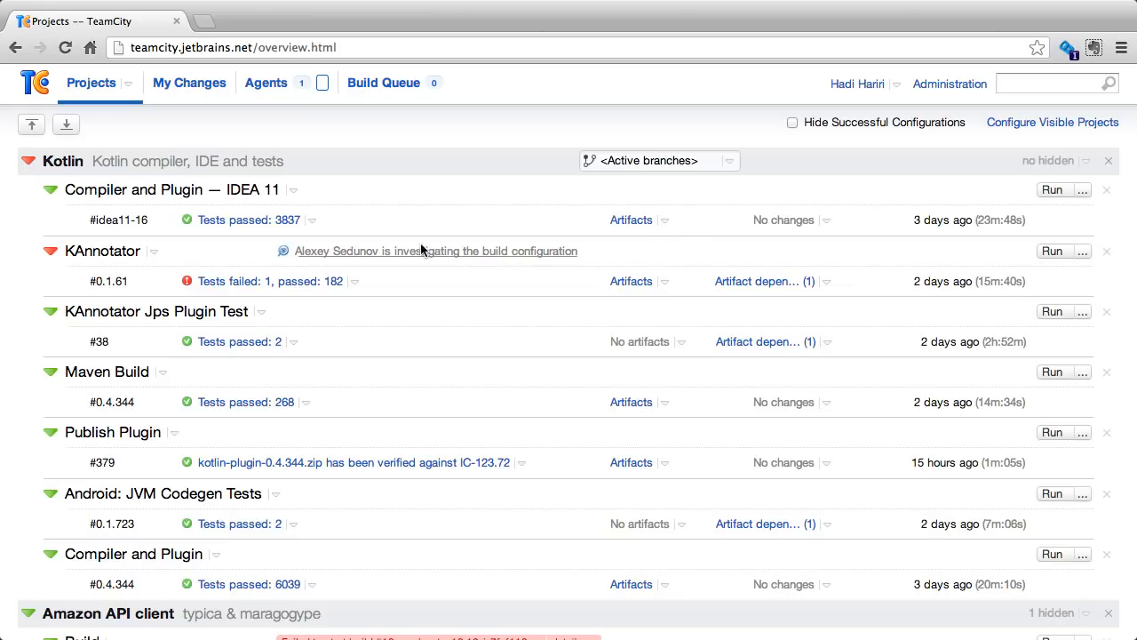
{"action": "mouse_move", "coordinate": [338, 279]}
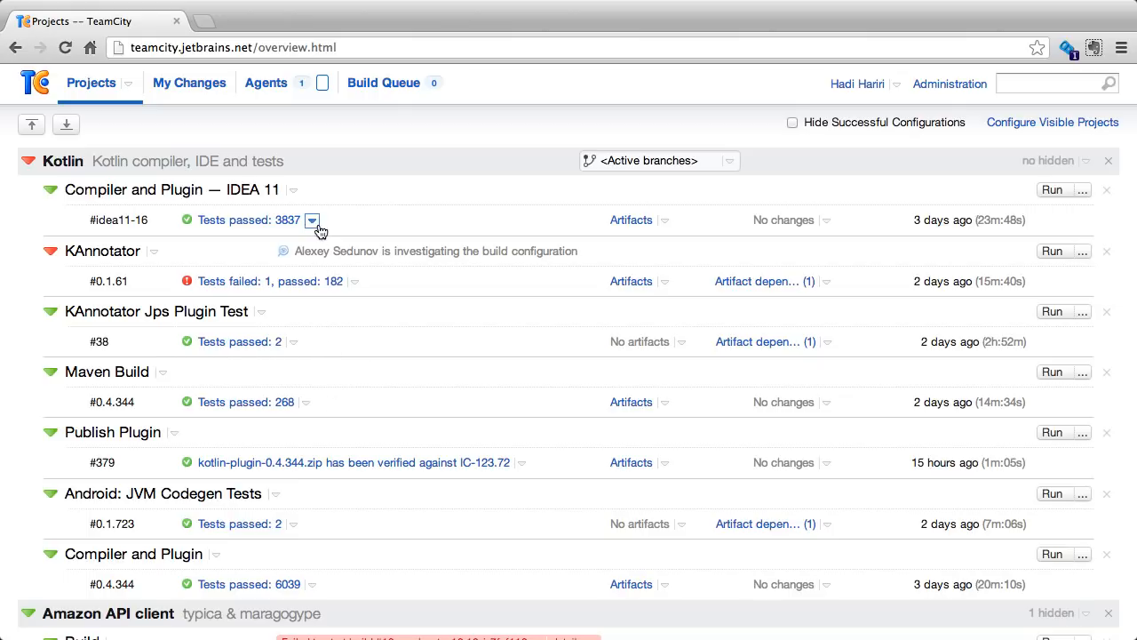
{"action": "left_click", "coordinate": [313, 220]}
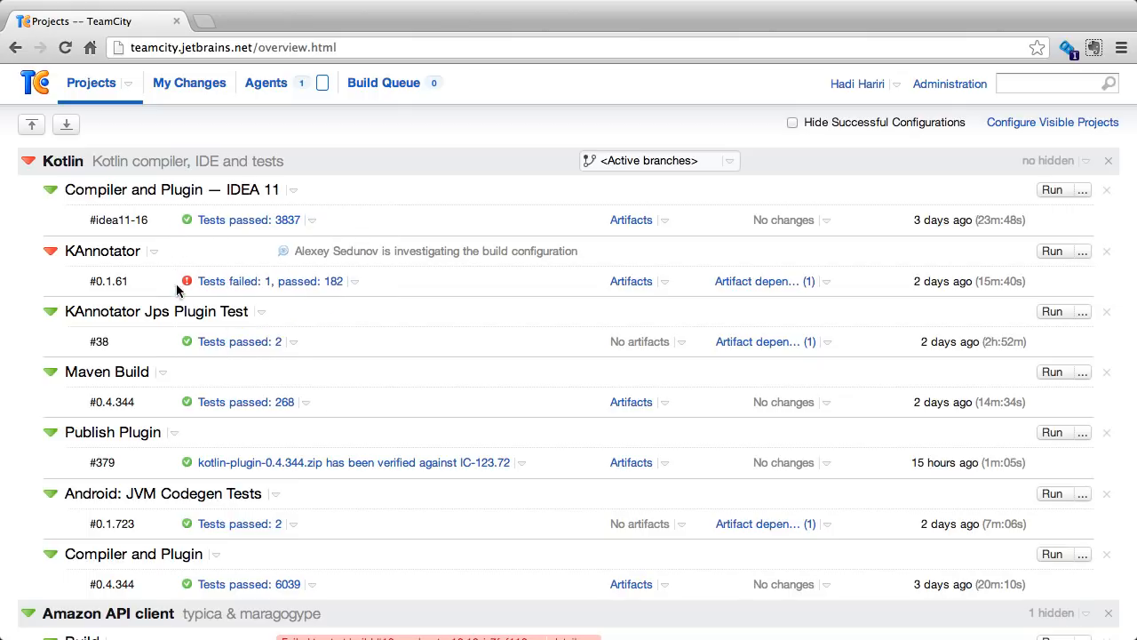
{"action": "mouse_move", "coordinate": [549, 309]}
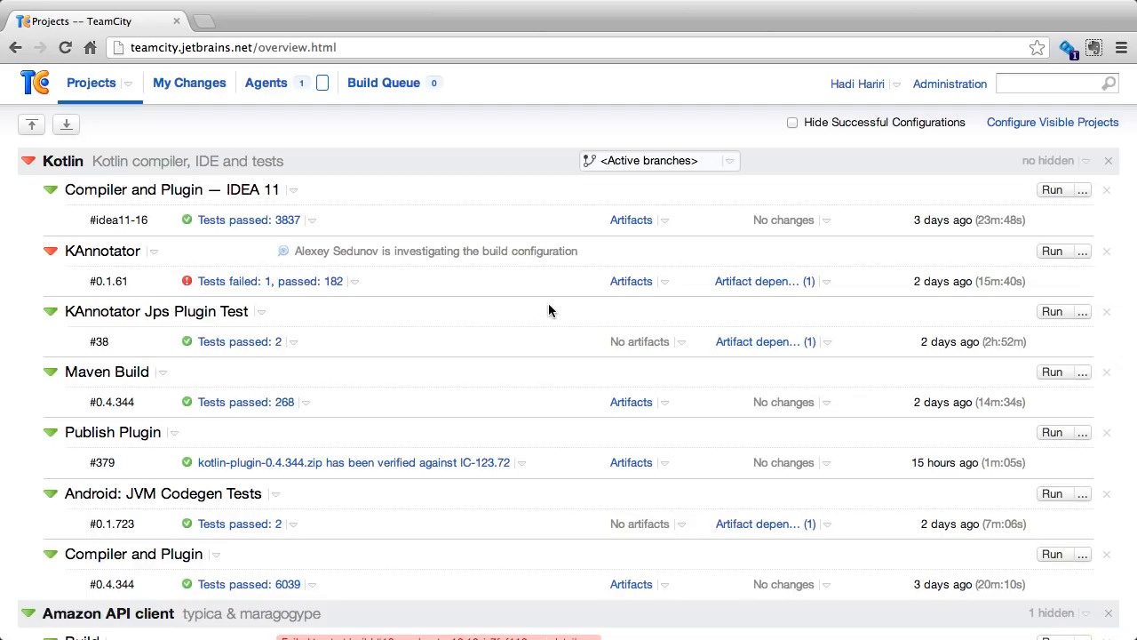
{"action": "mouse_move", "coordinate": [784, 149]}
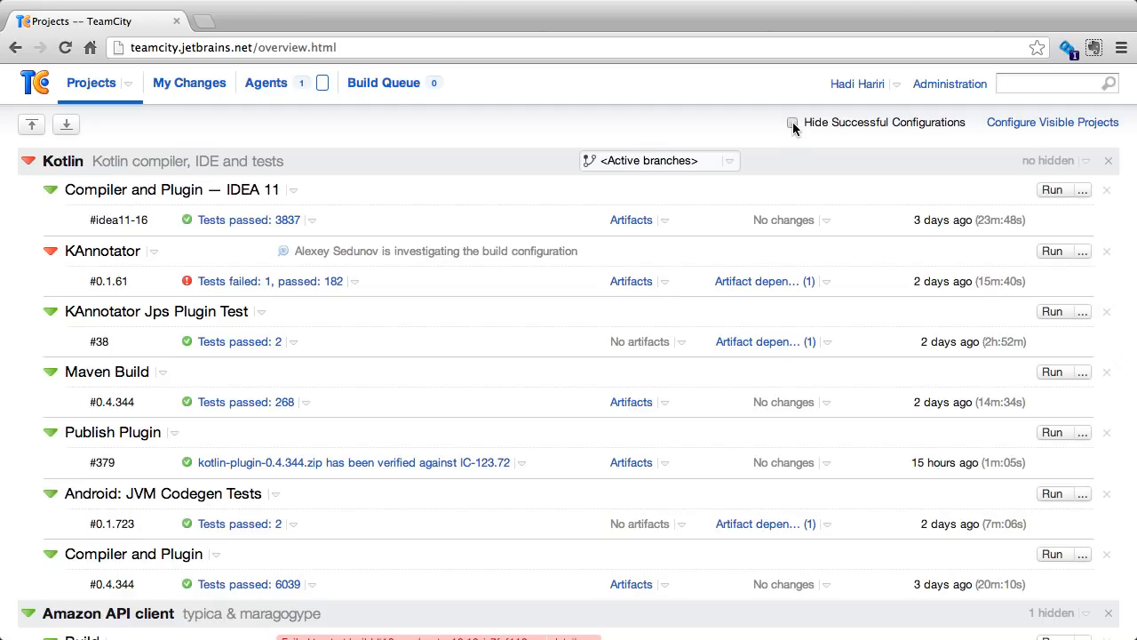
{"action": "left_click", "coordinate": [792, 120]}
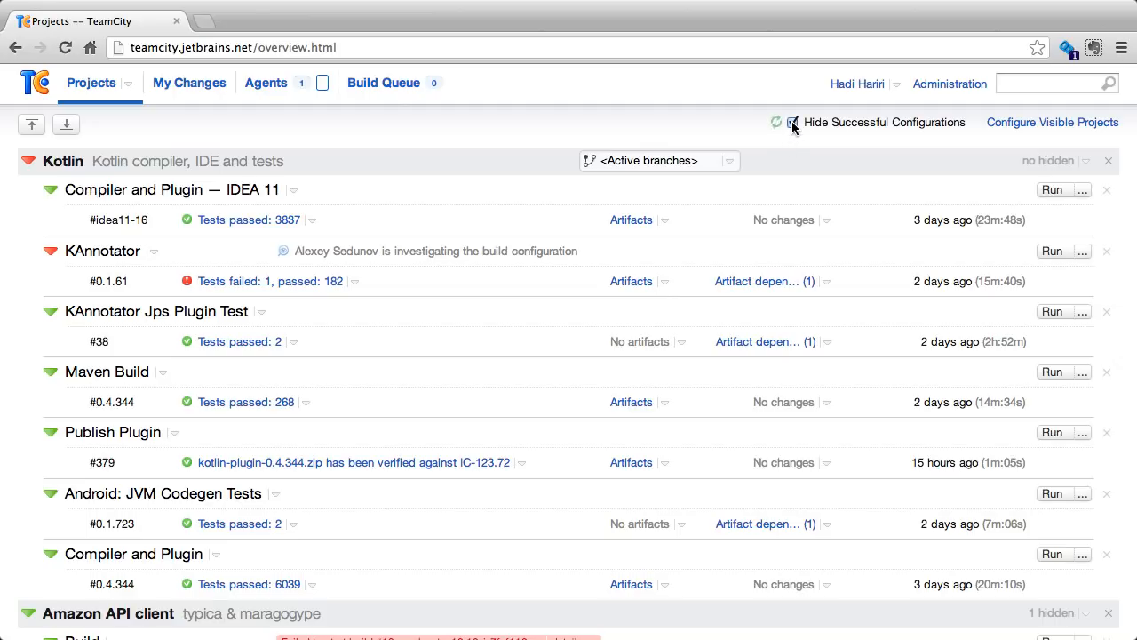
{"action": "left_click", "coordinate": [792, 123]}
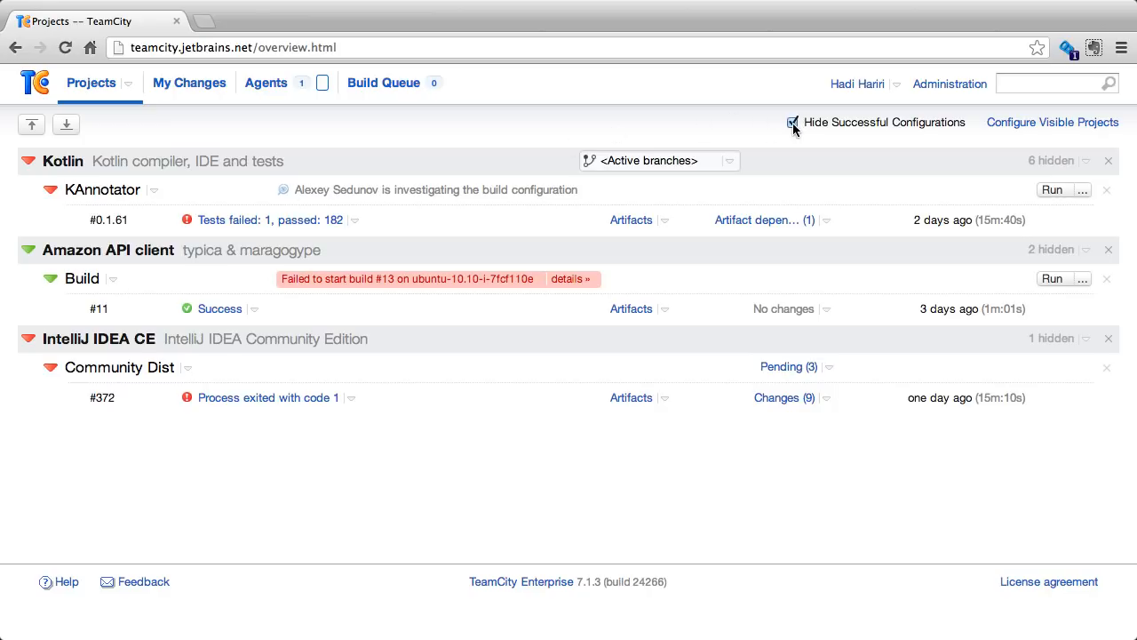
{"action": "left_click", "coordinate": [792, 120]}
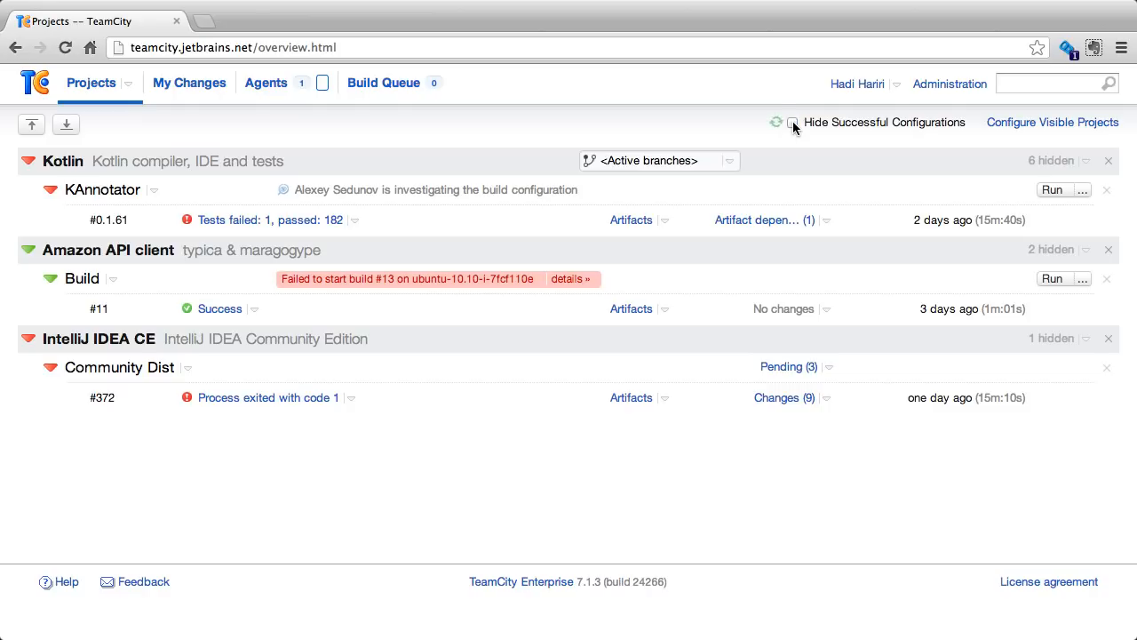
{"action": "left_click", "coordinate": [792, 121]}
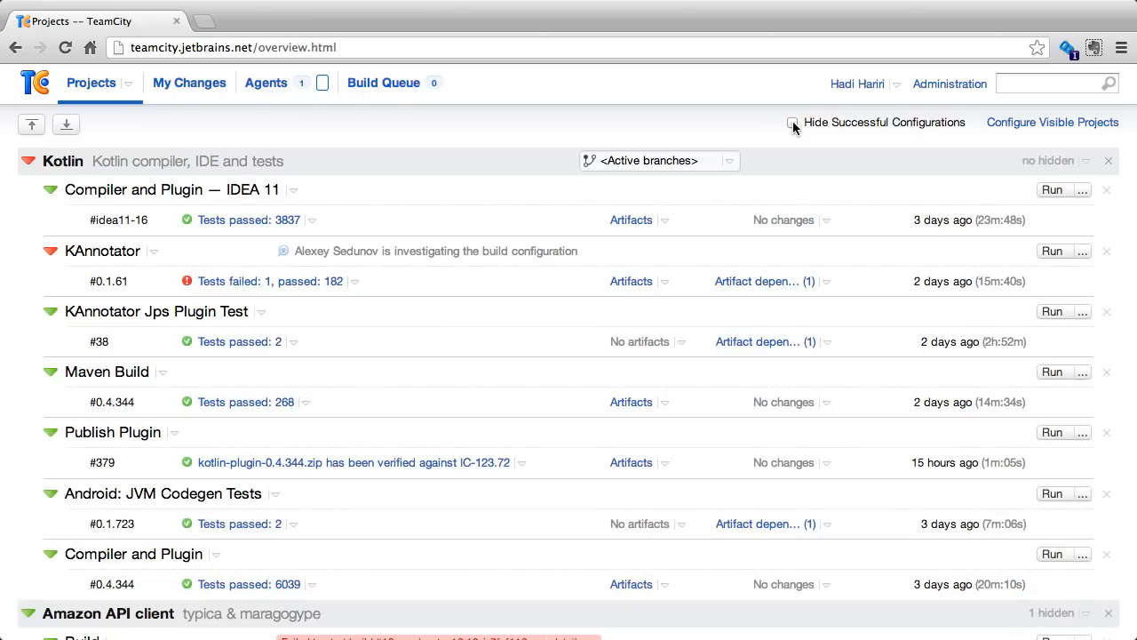